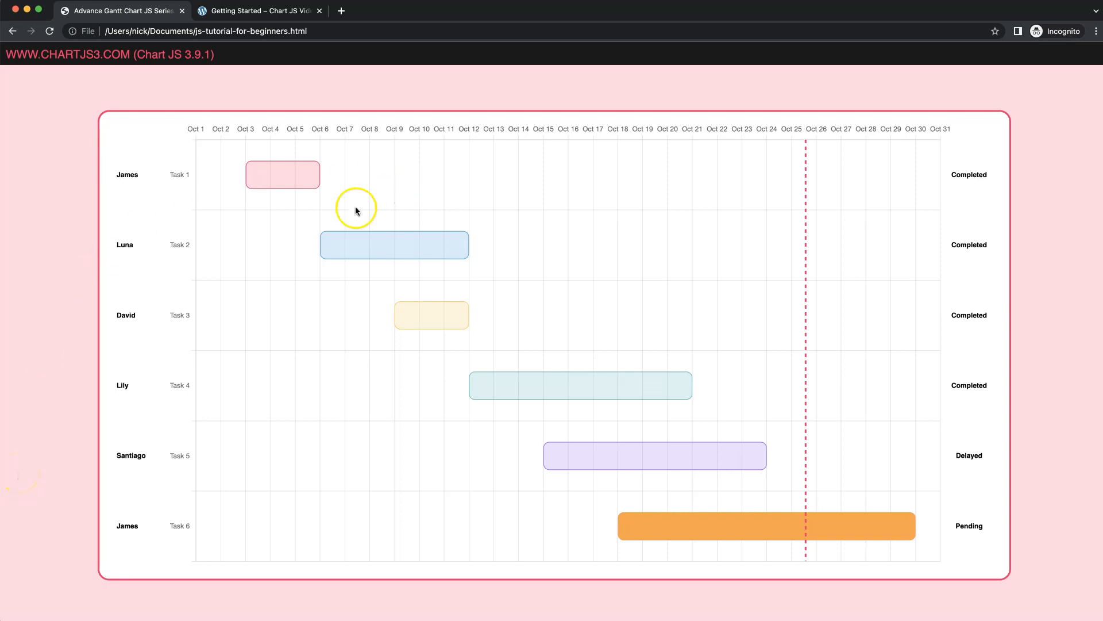
{"action": "mouse_move", "coordinate": [722, 89]}
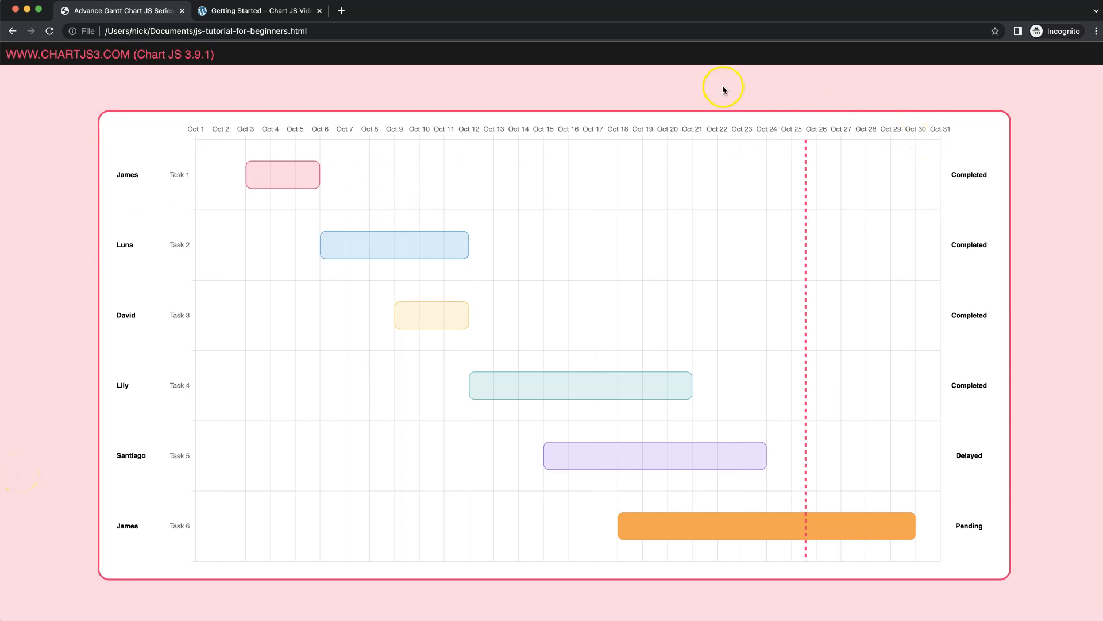
{"action": "mouse_move", "coordinate": [976, 184]}
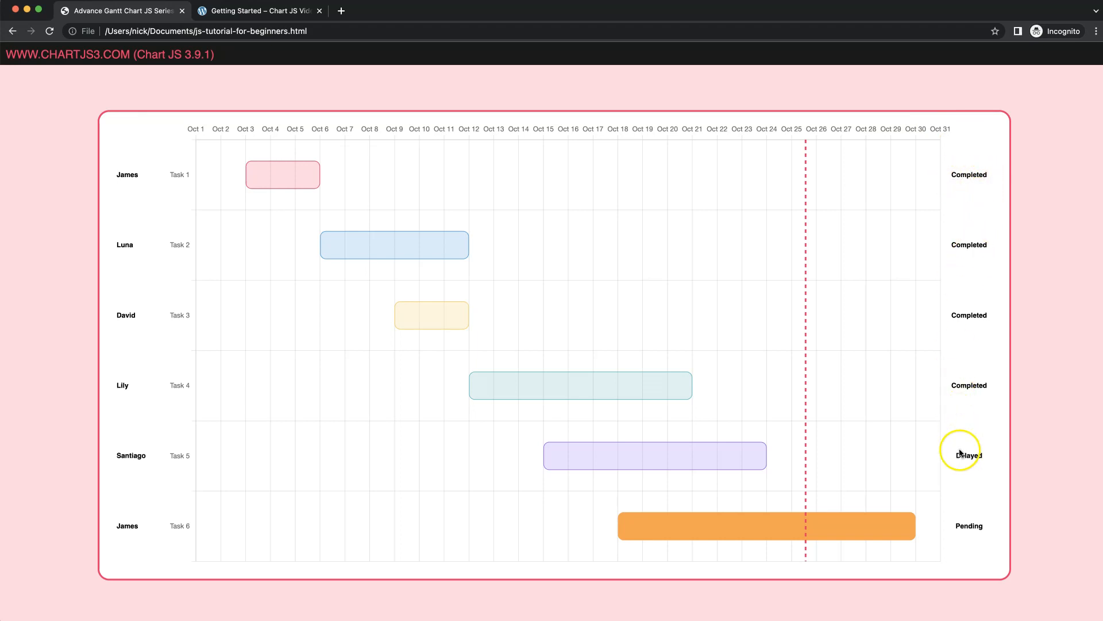
{"action": "mouse_move", "coordinate": [952, 528]}
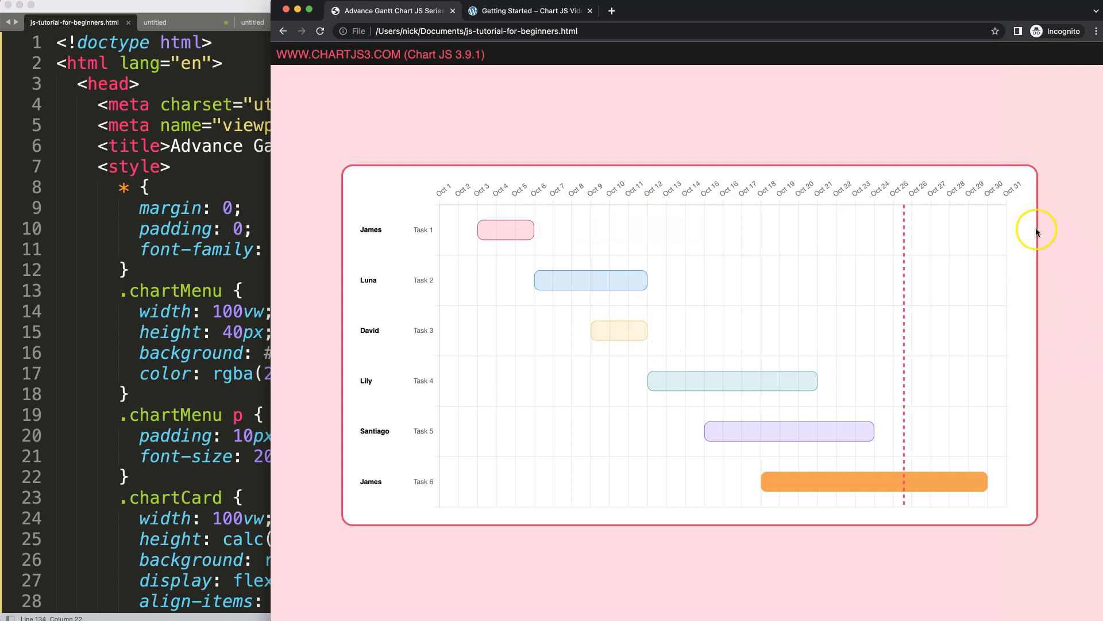
{"action": "mouse_move", "coordinate": [978, 233]}
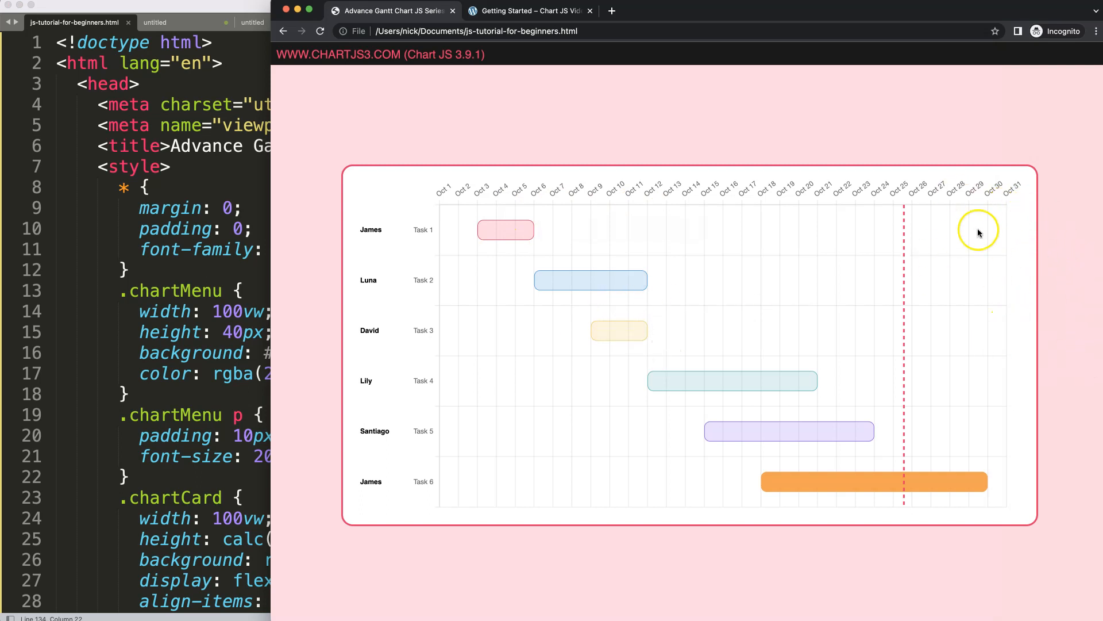
{"action": "mouse_move", "coordinate": [988, 217]}
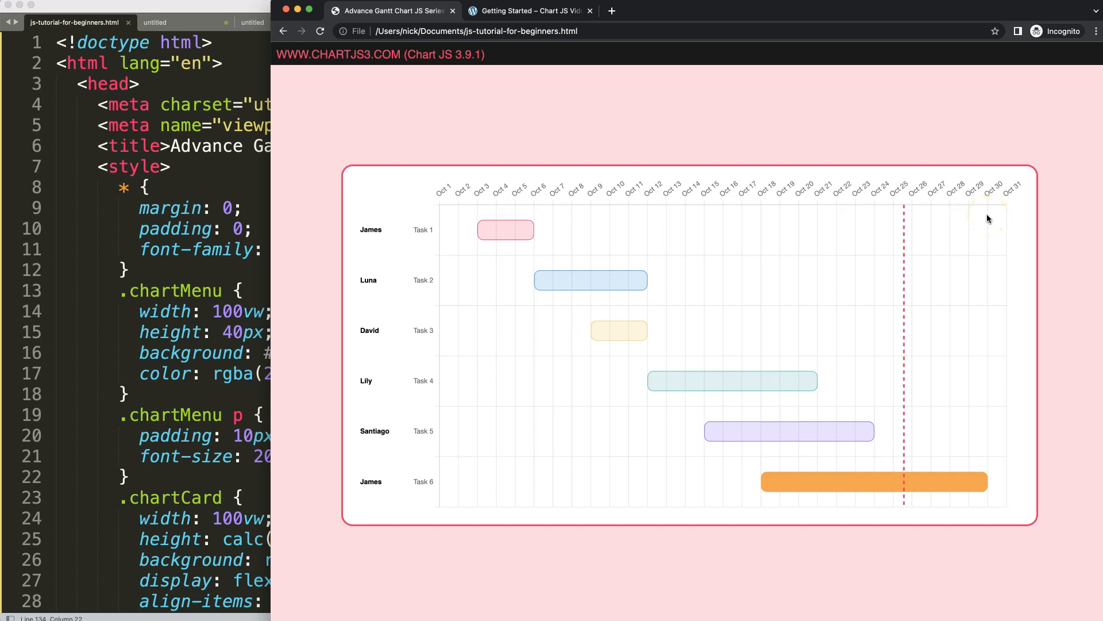
{"action": "mouse_move", "coordinate": [598, 227]}
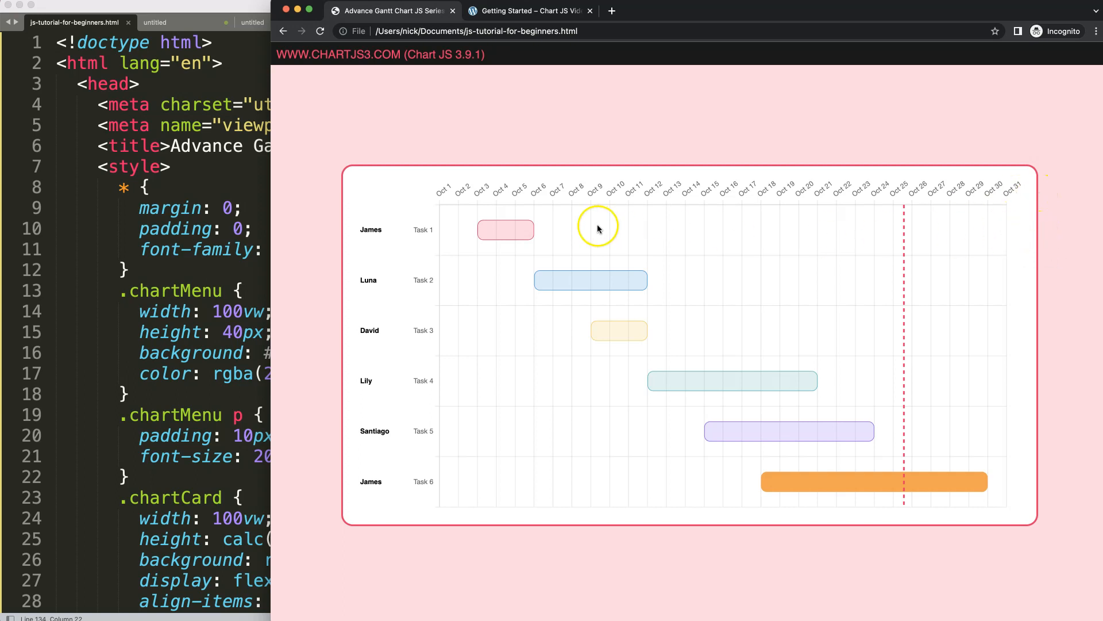
{"action": "mouse_move", "coordinate": [585, 280]}
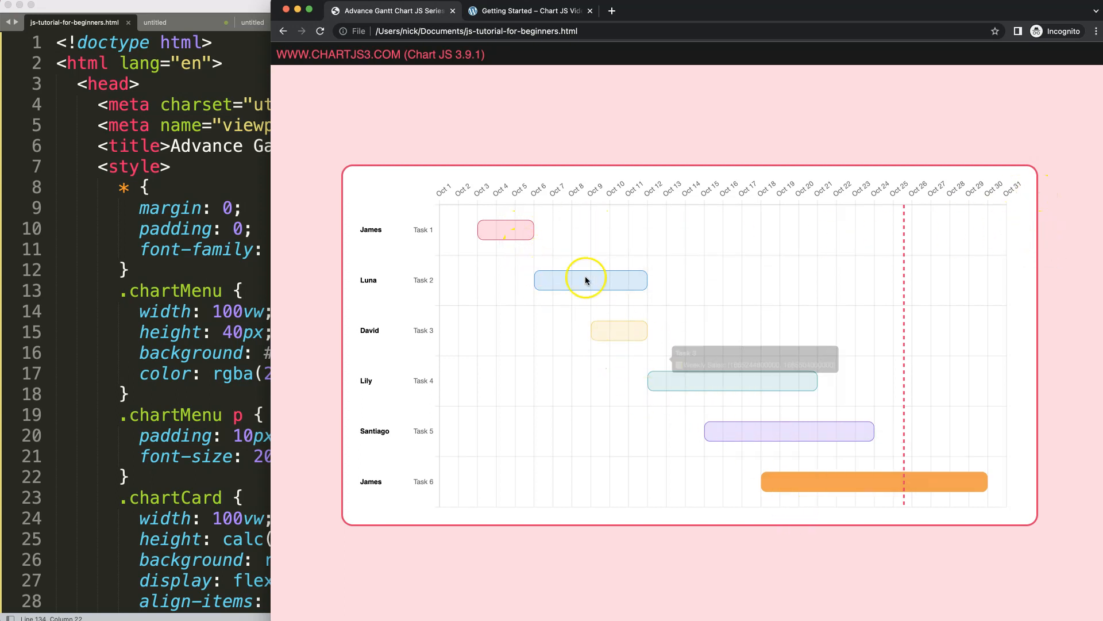
{"action": "mouse_move", "coordinate": [607, 371]}
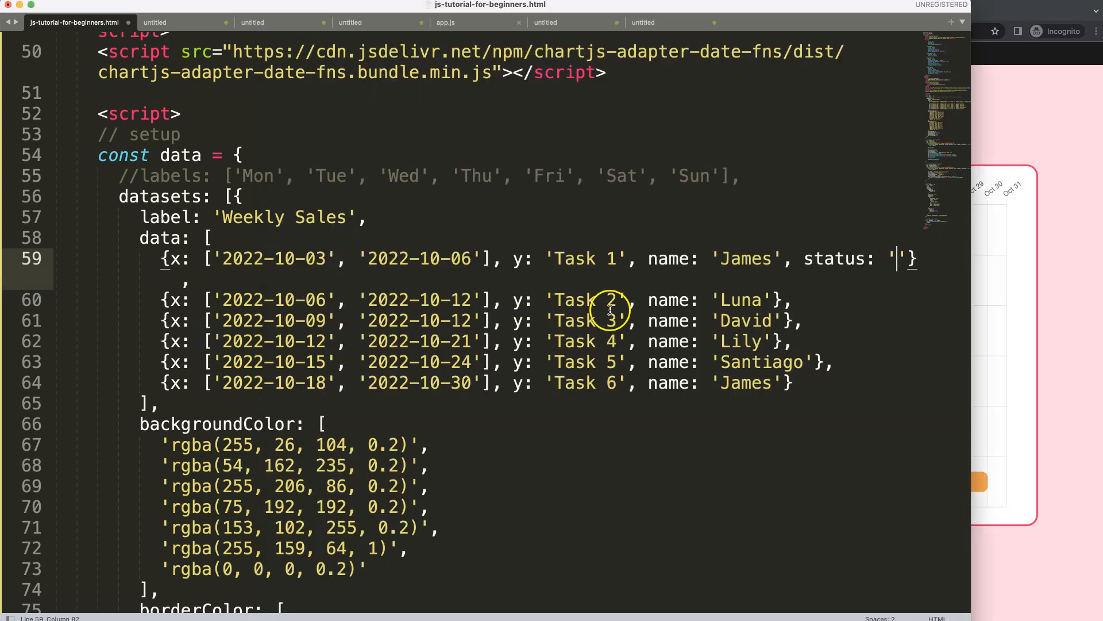
{"action": "mouse_move", "coordinate": [712, 299]}
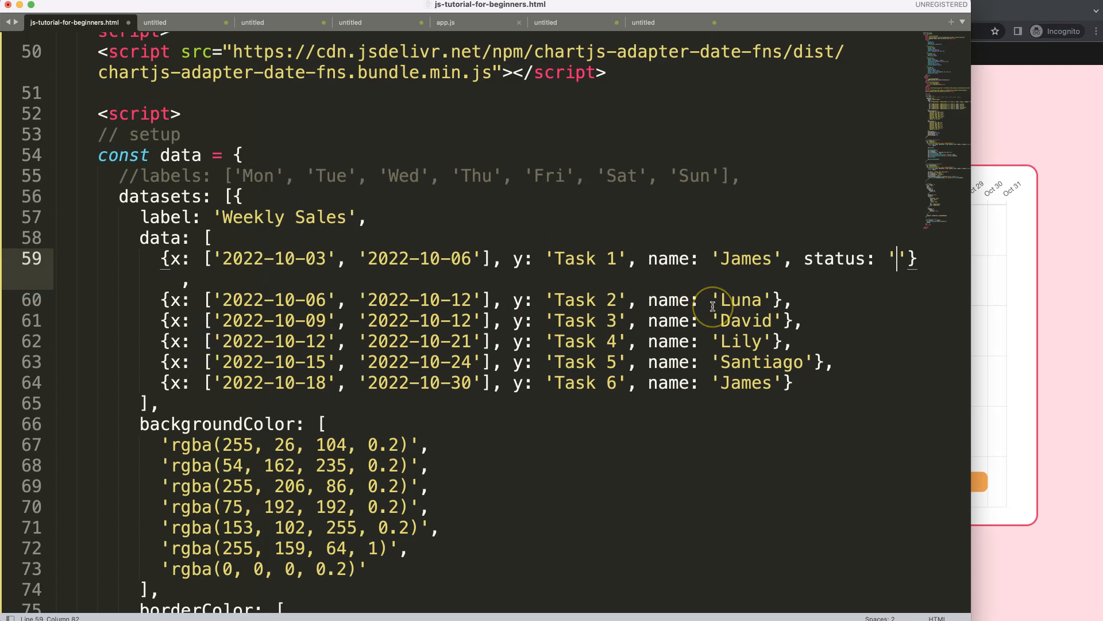
Add status: 'Completed' to each task object in the data array
{"action": "type", "text": "Success"}
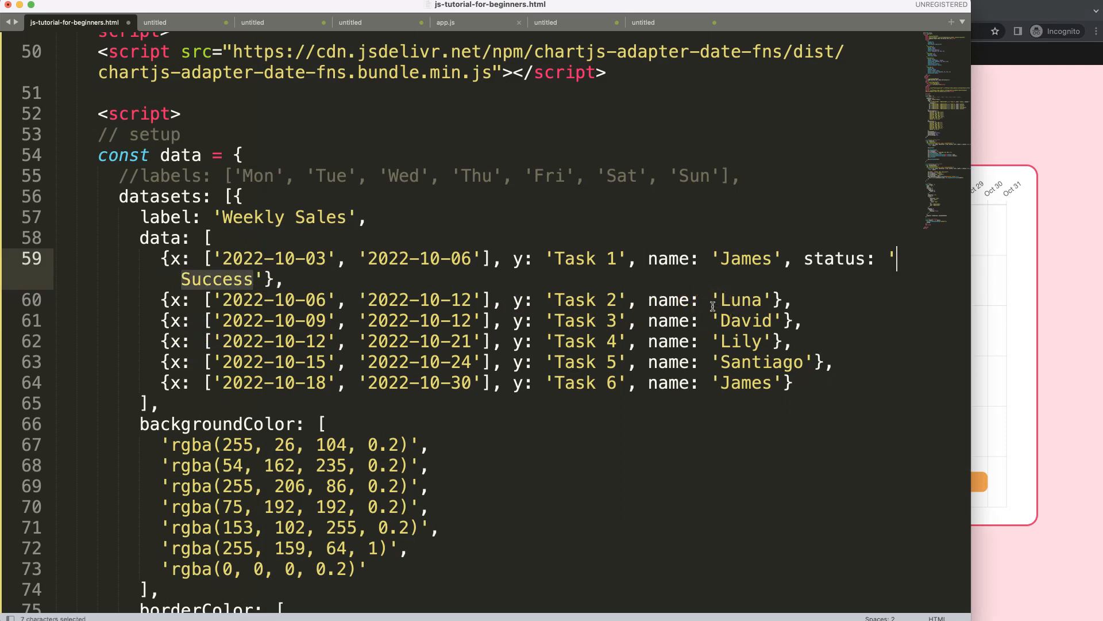
{"action": "type", "text": "Completed"}
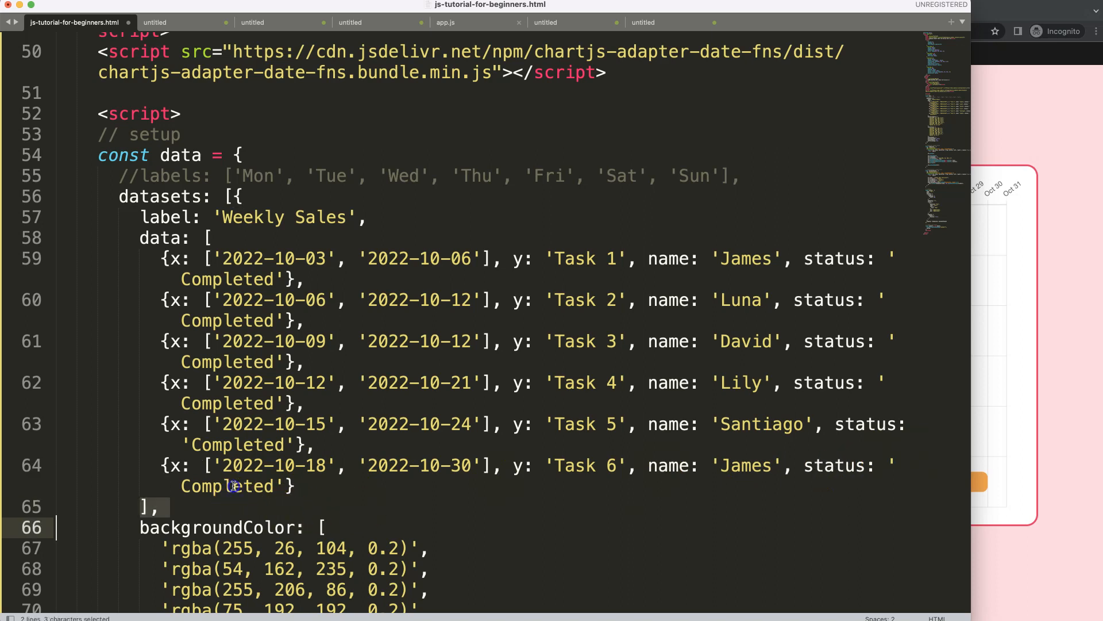
Change Task 6's status to 'Pending' and Task 5's to 'Delayed'
{"action": "double_click", "coordinate": [226, 485]}
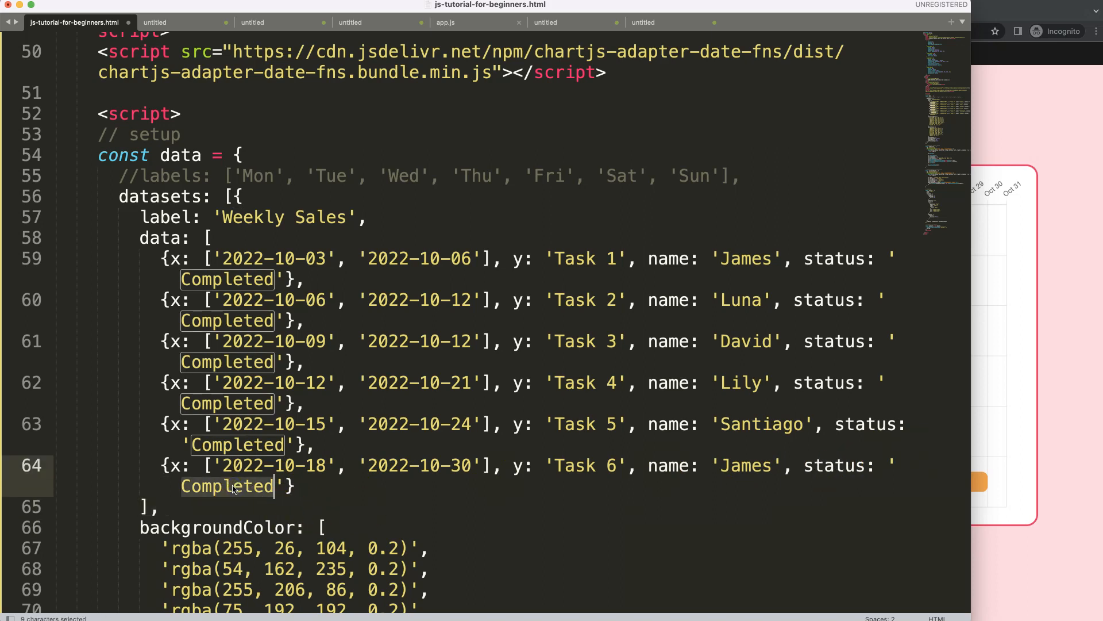
{"action": "type", "text": "Pending"}
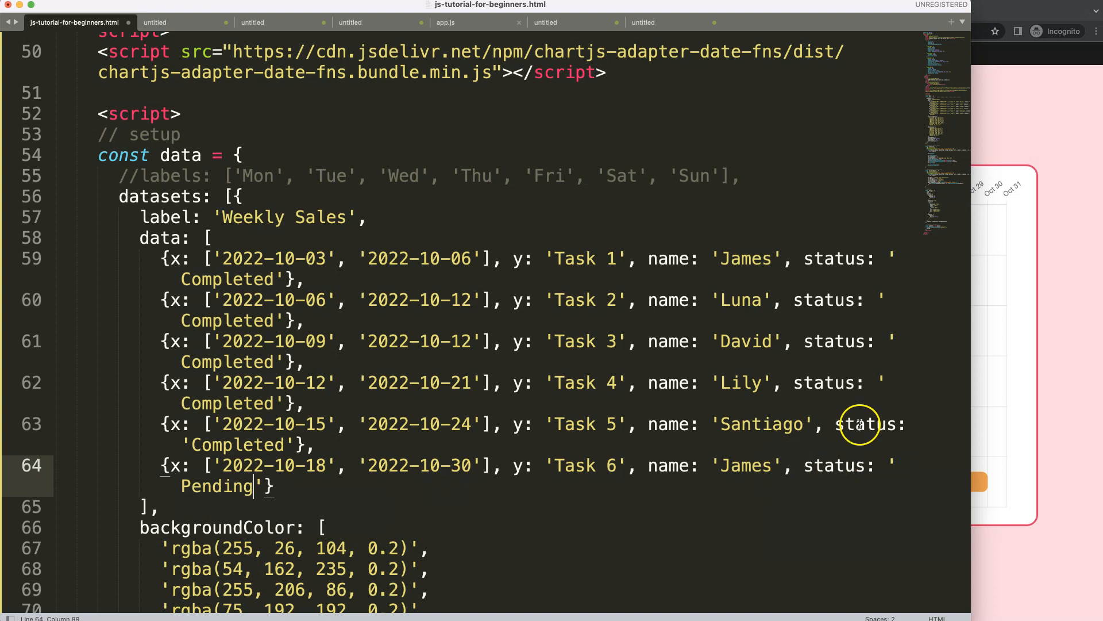
{"action": "double_click", "coordinate": [236, 443]}
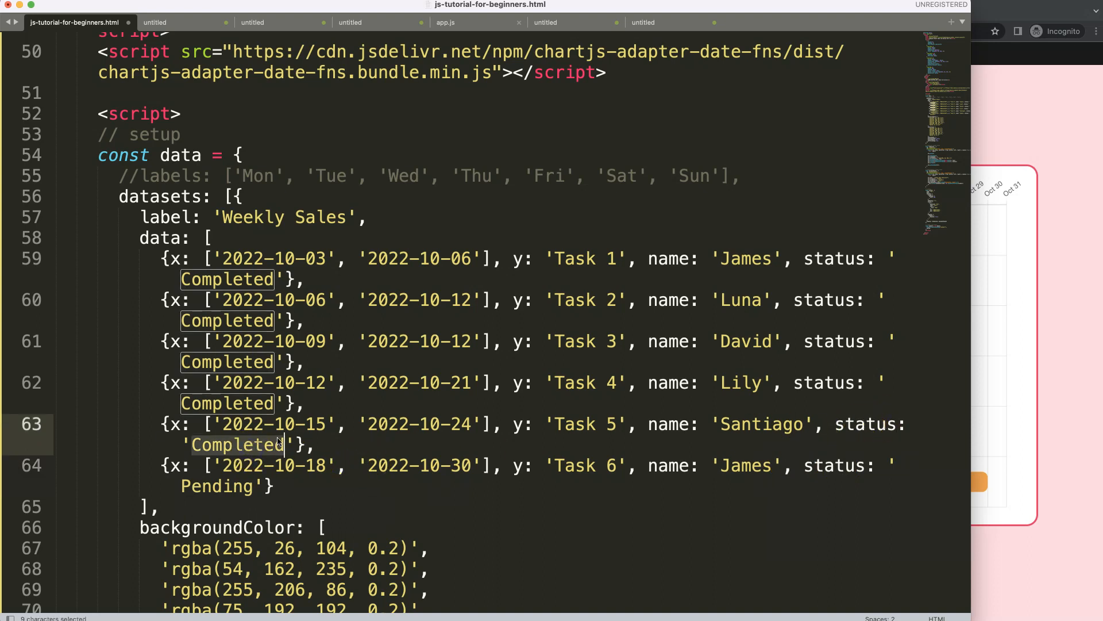
{"action": "type", "text": "Delayed"}
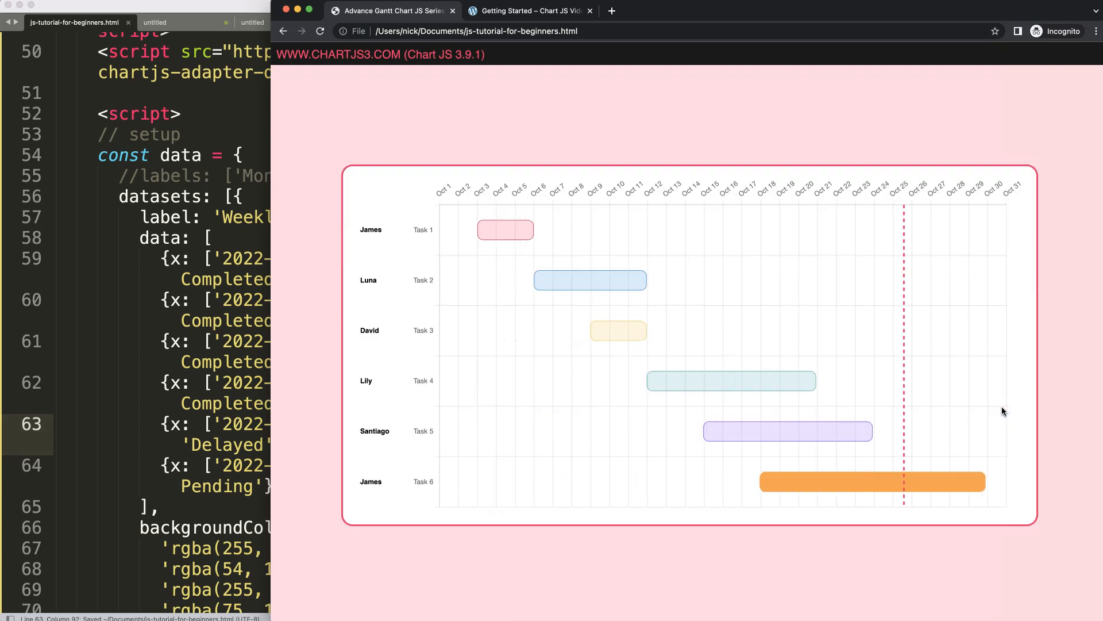
{"action": "mouse_move", "coordinate": [799, 431]}
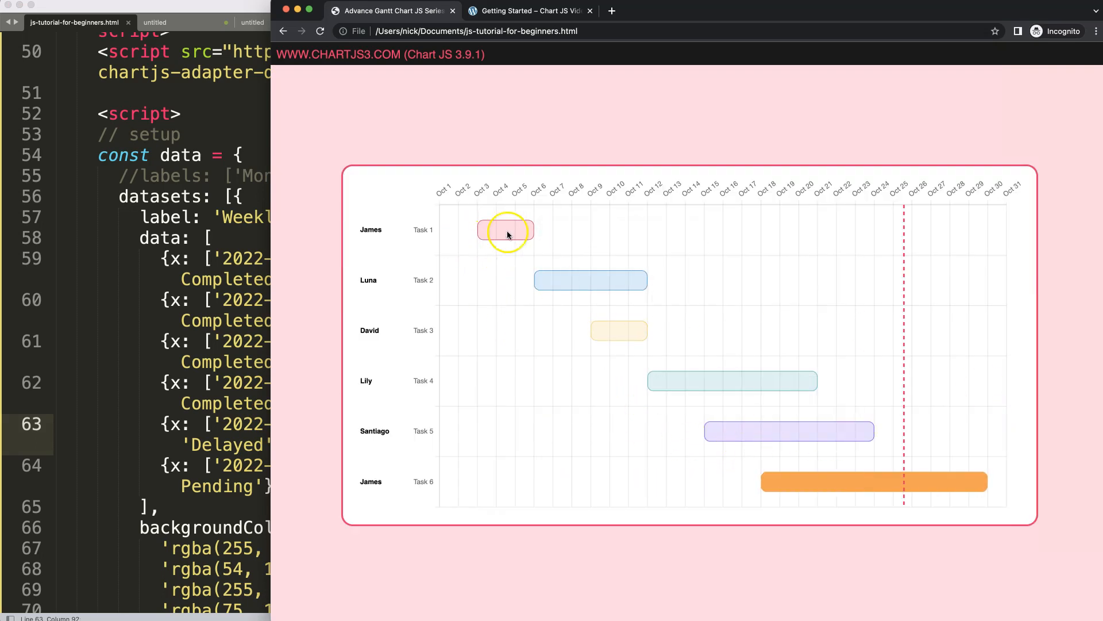
{"action": "mouse_move", "coordinate": [211, 281]}
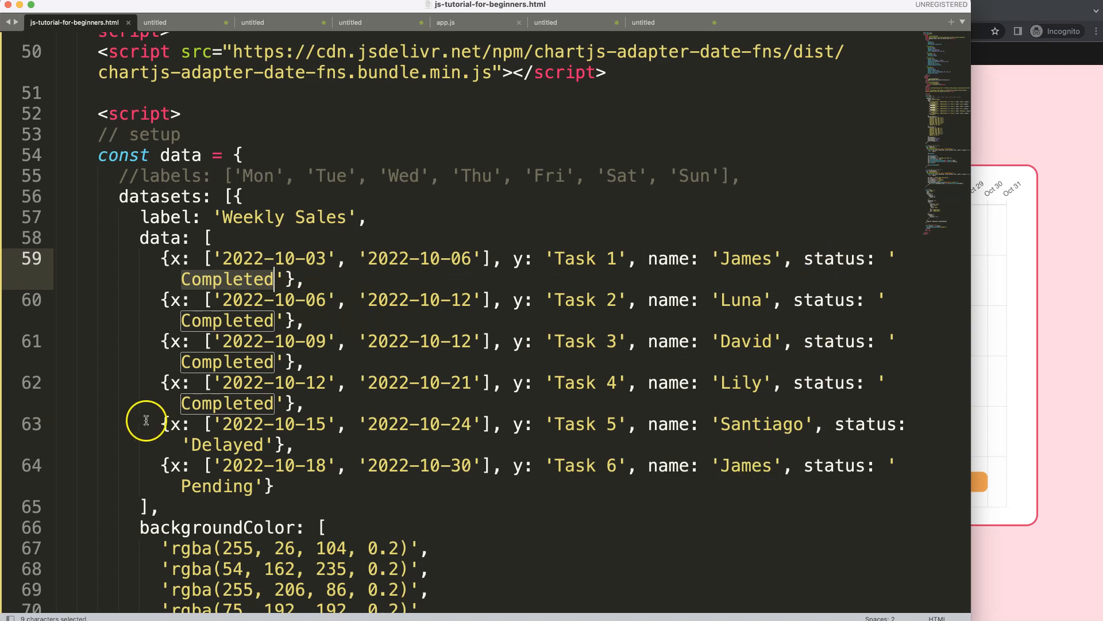
{"action": "mouse_move", "coordinate": [898, 352]}
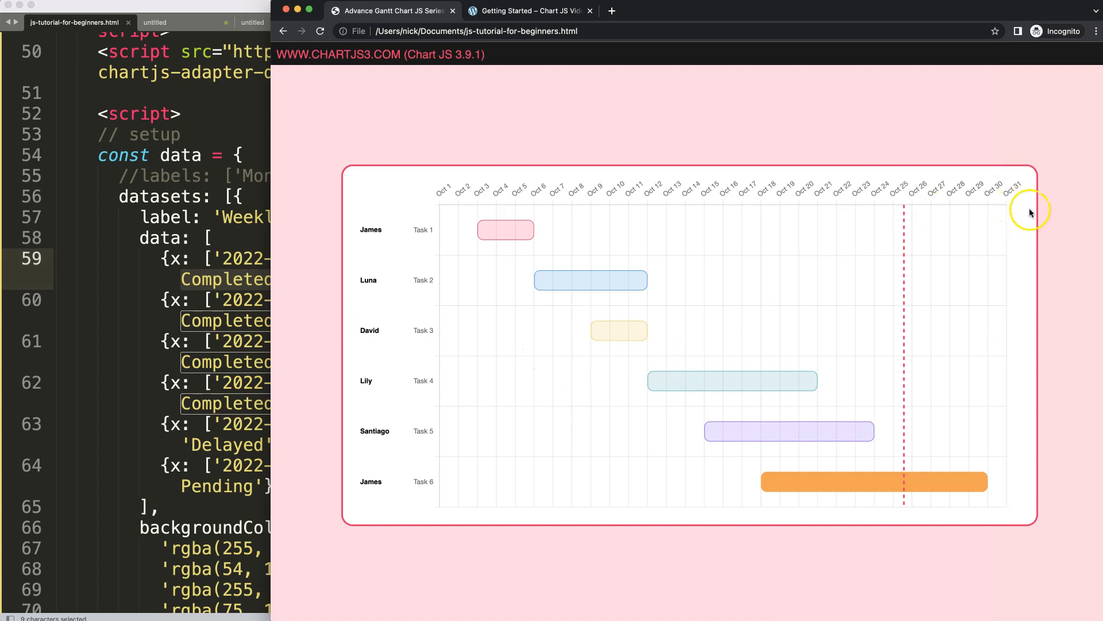
{"action": "mouse_move", "coordinate": [1027, 220]}
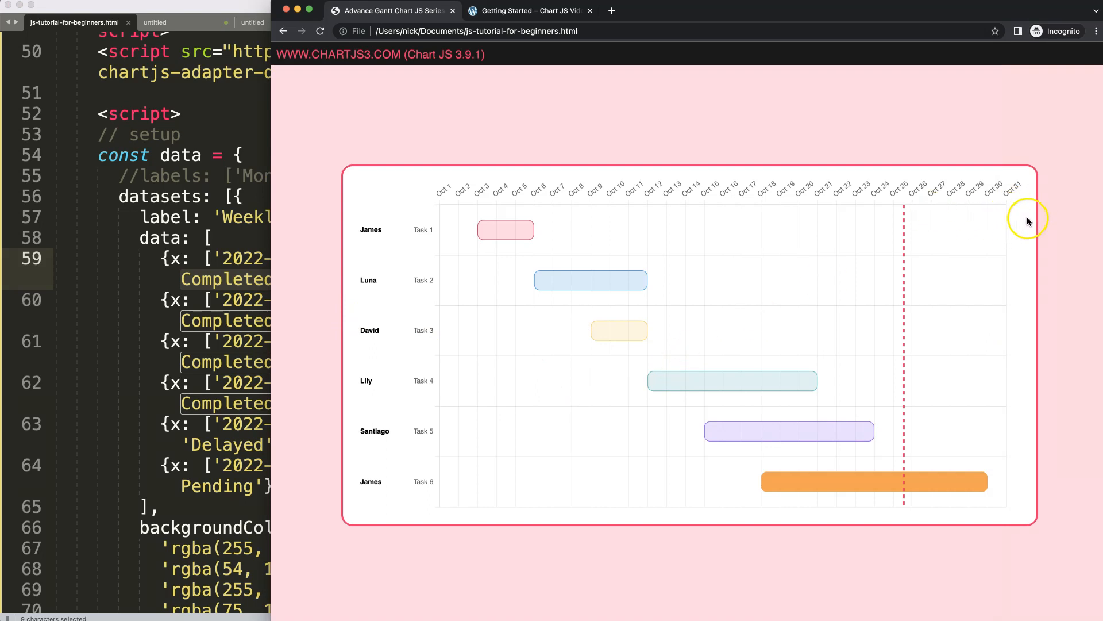
{"action": "mouse_move", "coordinate": [1011, 224]}
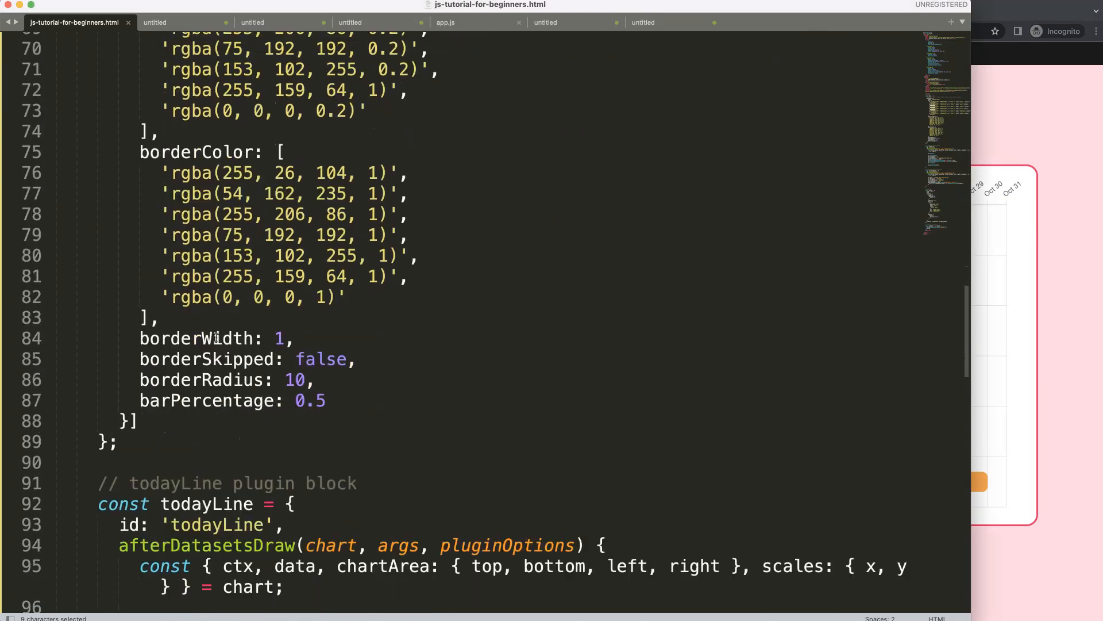
Add right: 100 to layout.padding and begin registering the status plugin
{"action": "scroll", "scroll_direction": "down", "scroll_amount": 3}
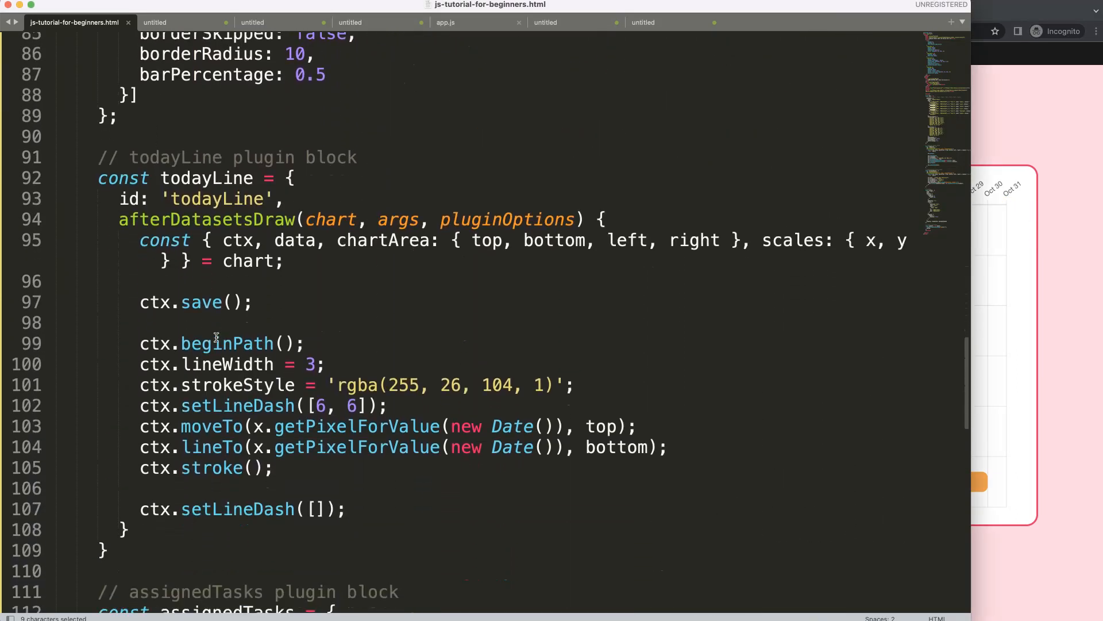
{"action": "scroll", "scroll_direction": "down", "scroll_amount": 3}
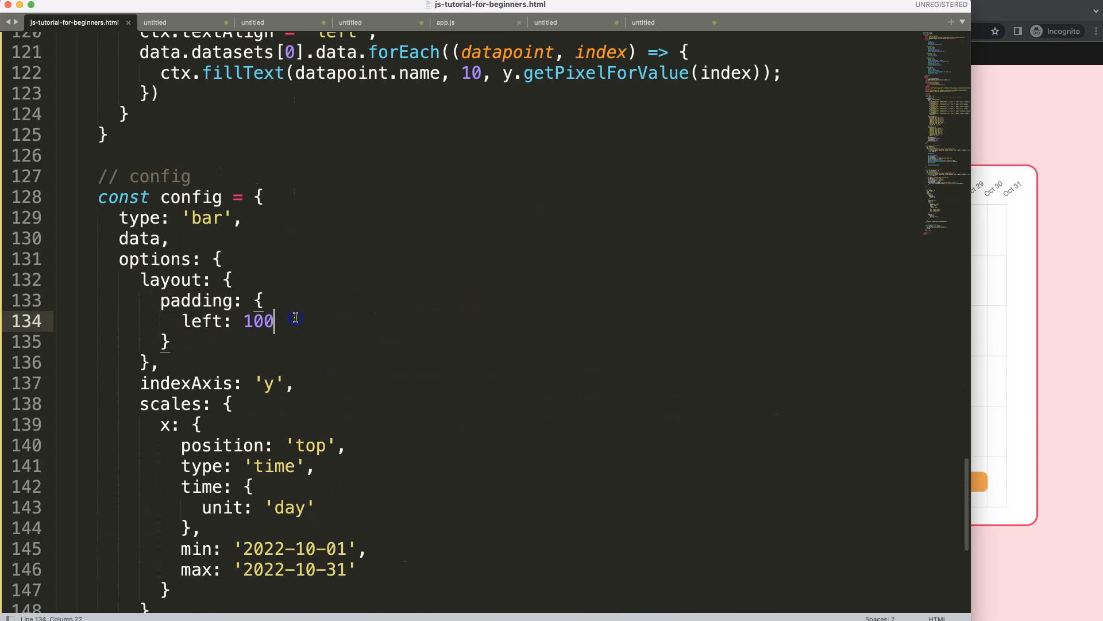
{"action": "type", "text": "r"}
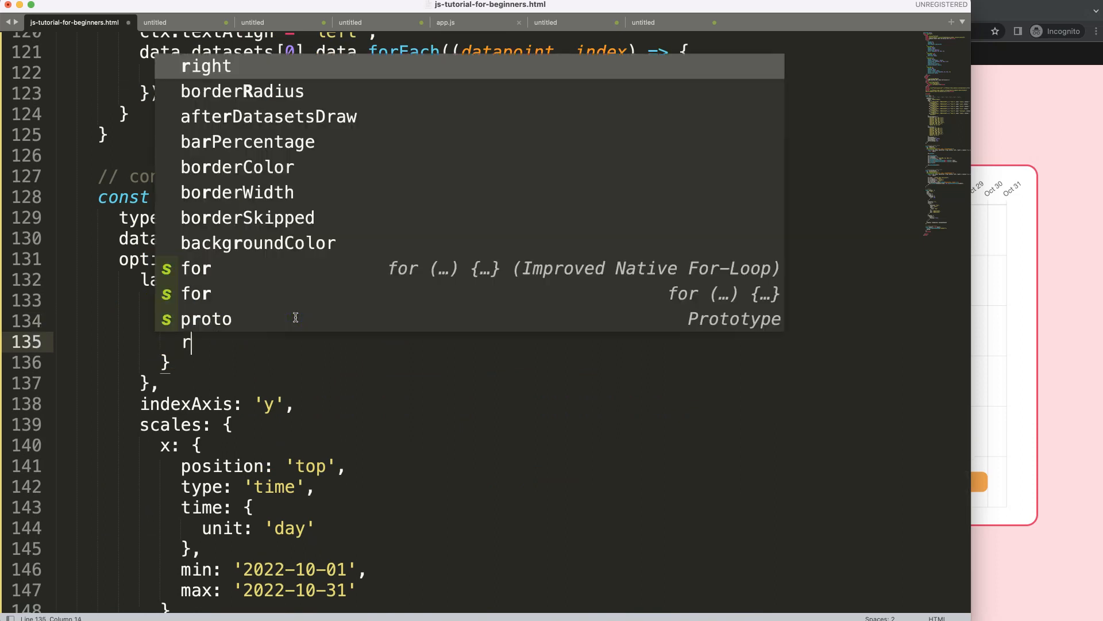
{"action": "type", "text": "ight: 100"}
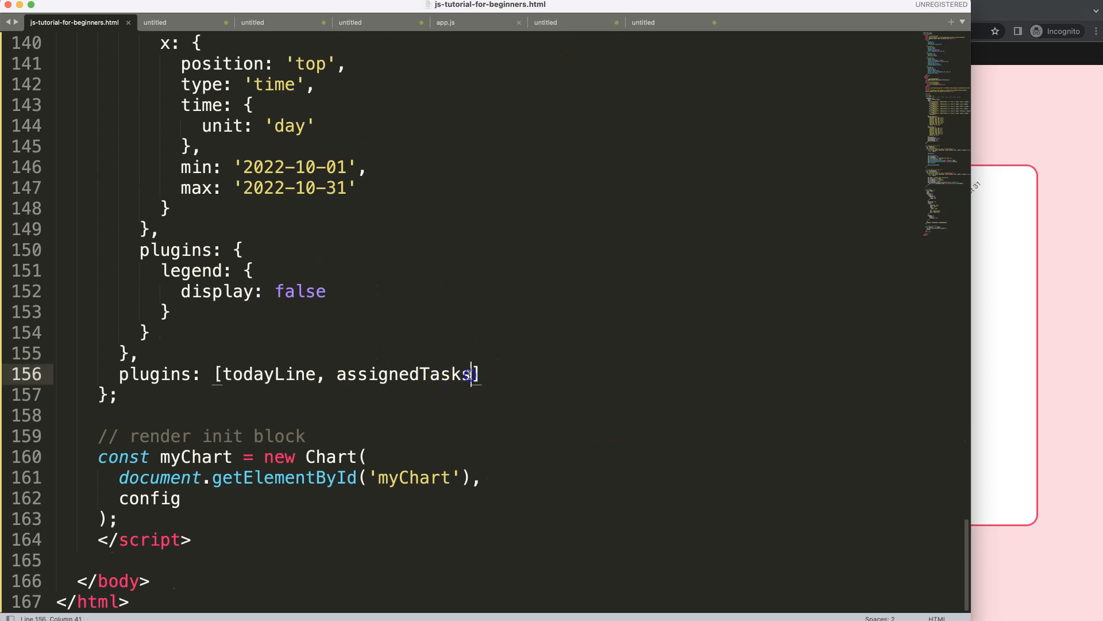
{"action": "type", "text": ", sta"}
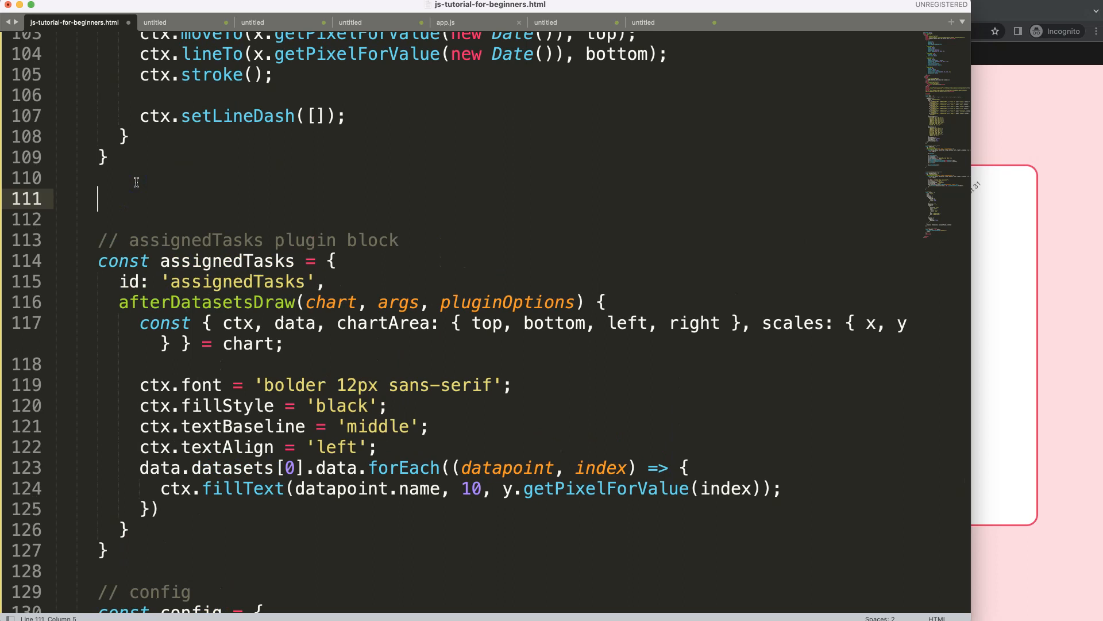
Write the '// status plugin block' comment and declare const status with id 'status'
{"action": "type", "text": "// status"}
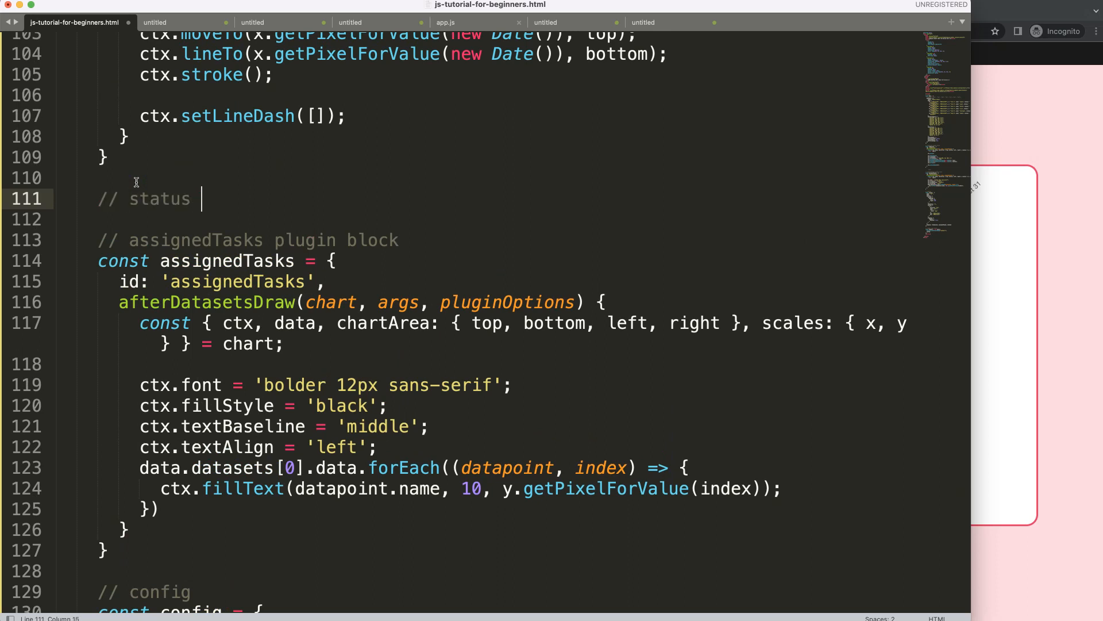
{"action": "type", "text": "plugin block"}
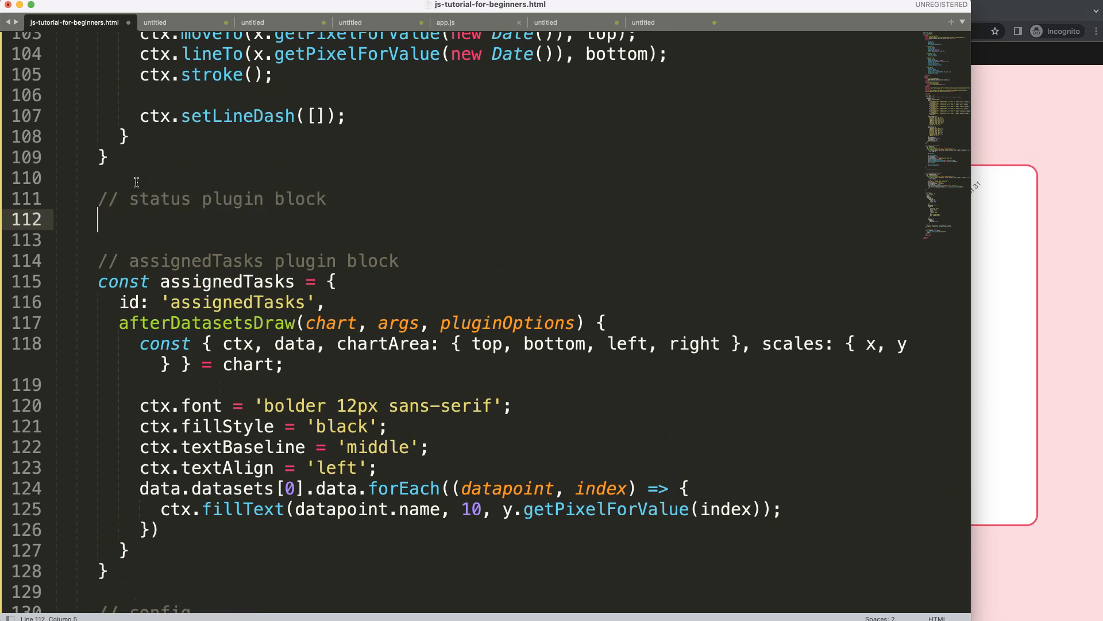
{"action": "type", "text": "const status = {"}
{"action": "left_click", "coordinate": [483, 240]}
{"action": "type", "text": "id: 'status',"}
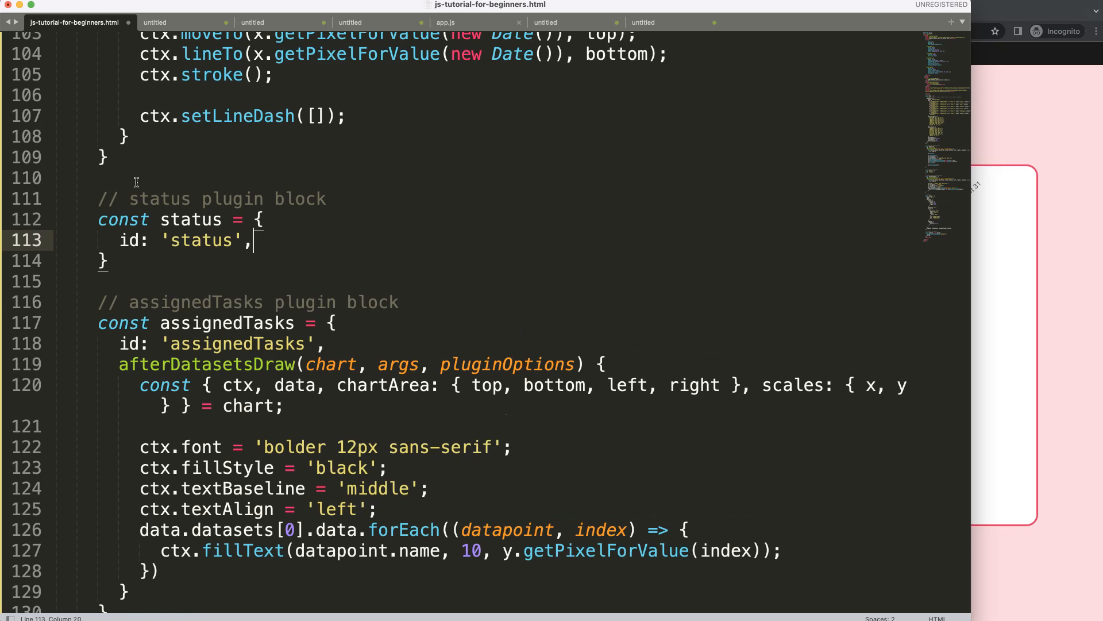
{"action": "key", "text": "enter"}
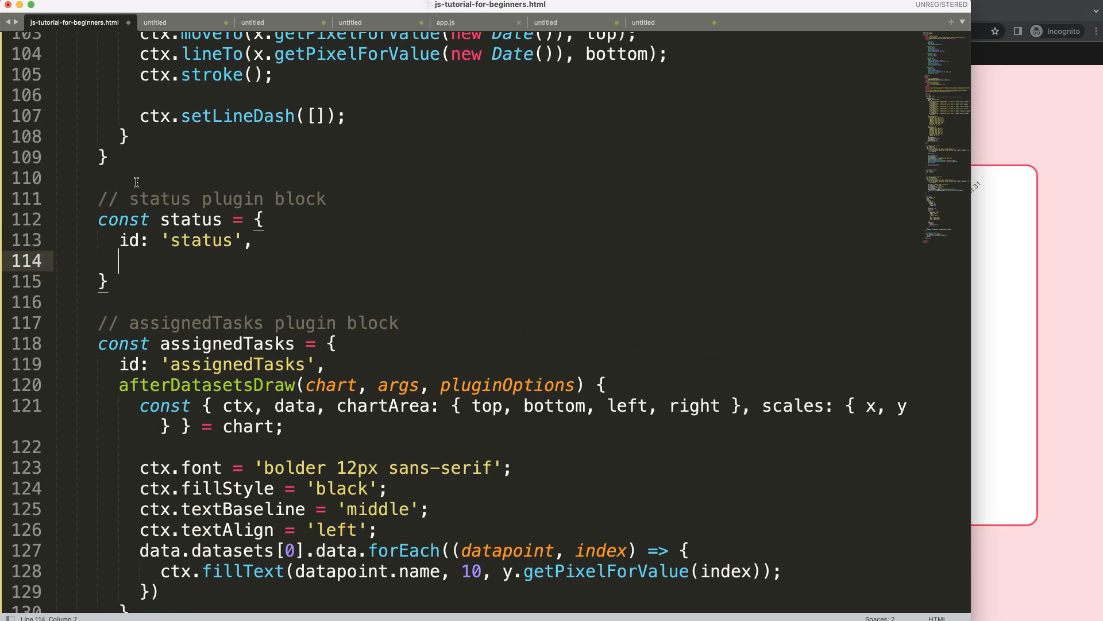
Add the afterDatasetsDraw(chart, args, plugins) hook and the chart destructuring of ctx, data, chartArea, scales
{"action": "type", "text": "aft"}
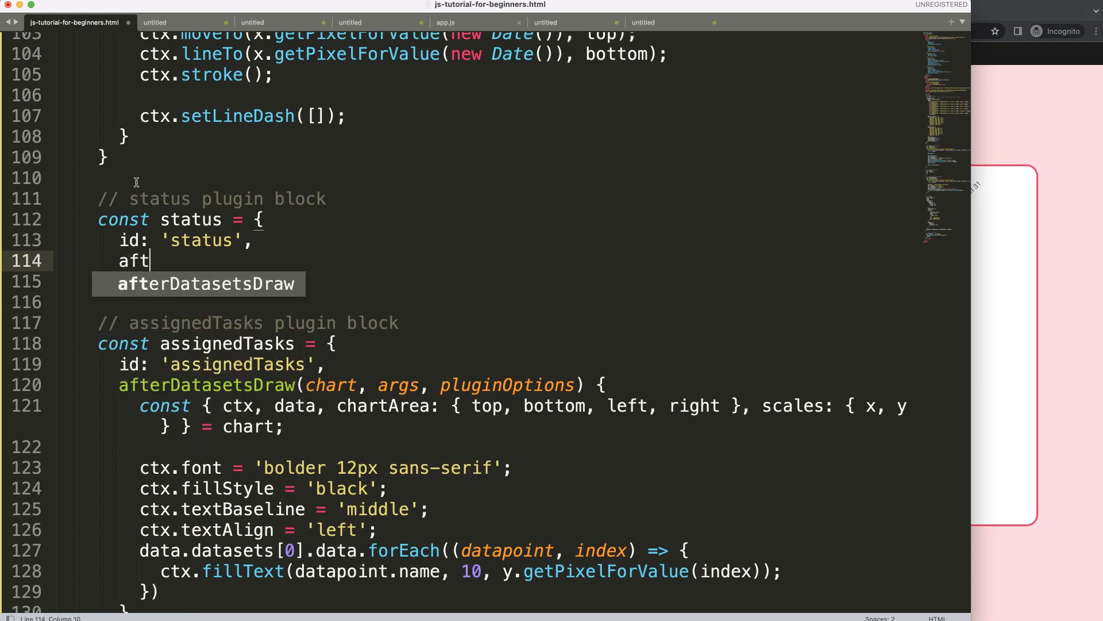
{"action": "type", "text": "erDatasets"}
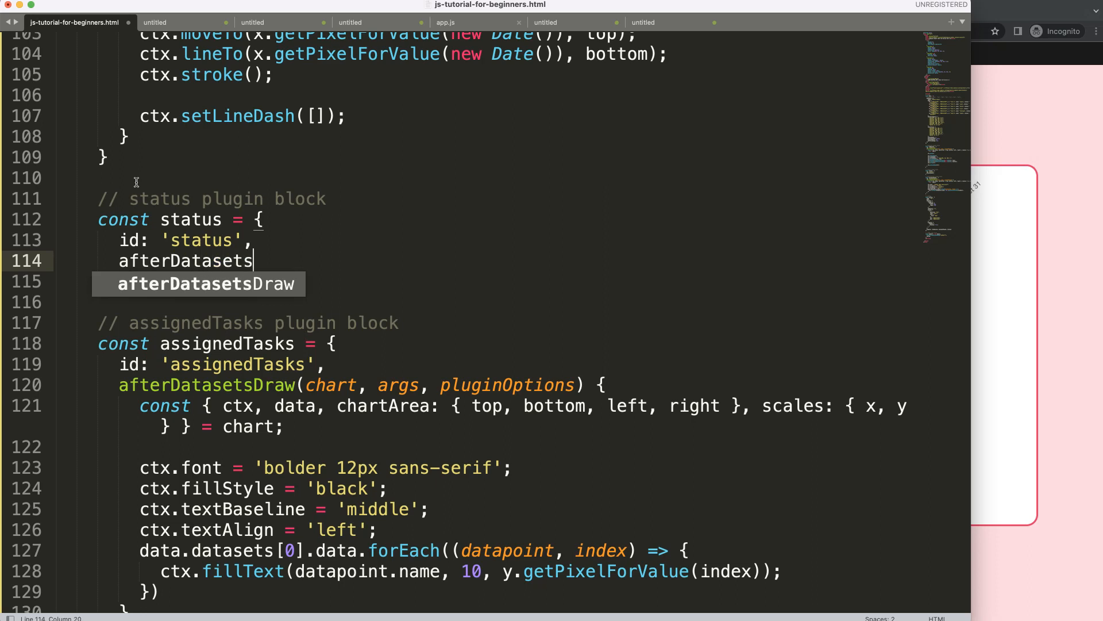
{"action": "key", "text": "Tab"}
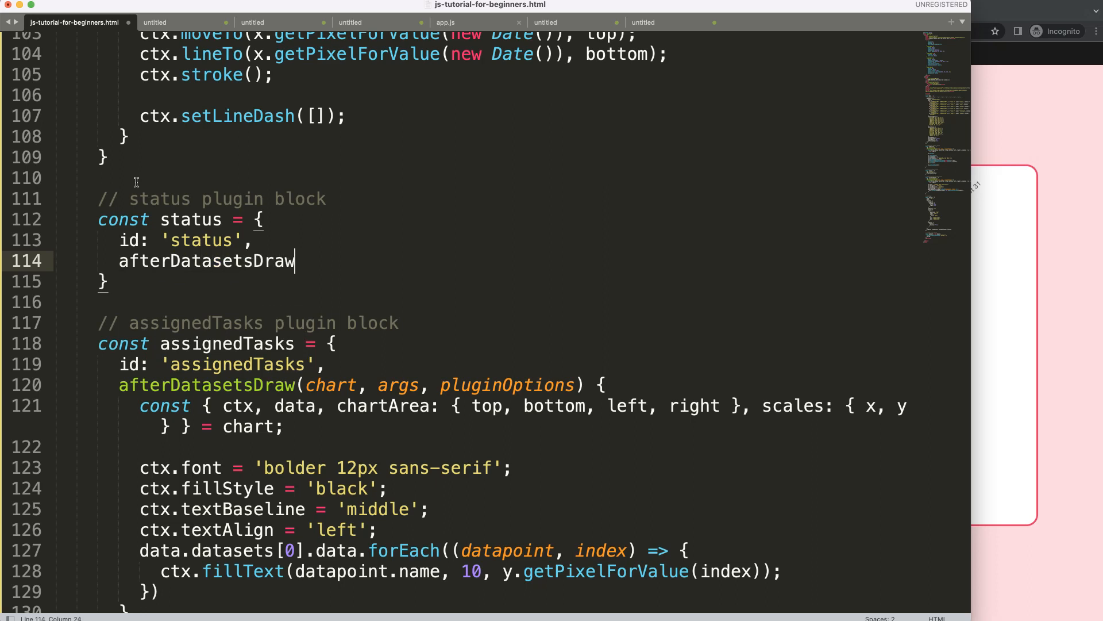
{"action": "type", "text": "(c"}
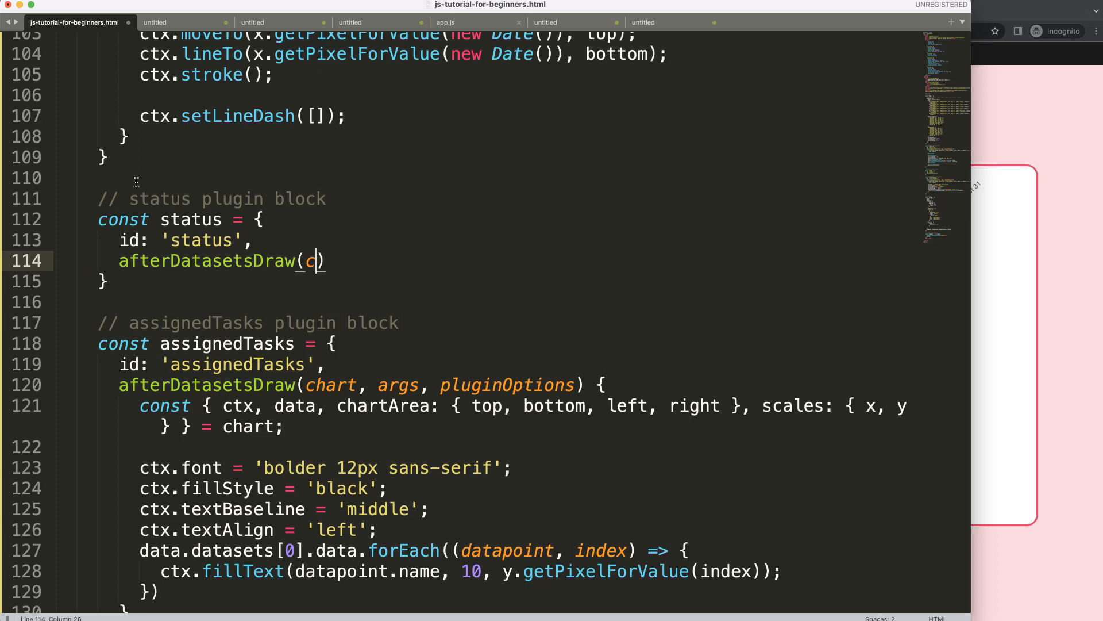
{"action": "type", "text": "hart, args, pluginOptions"}
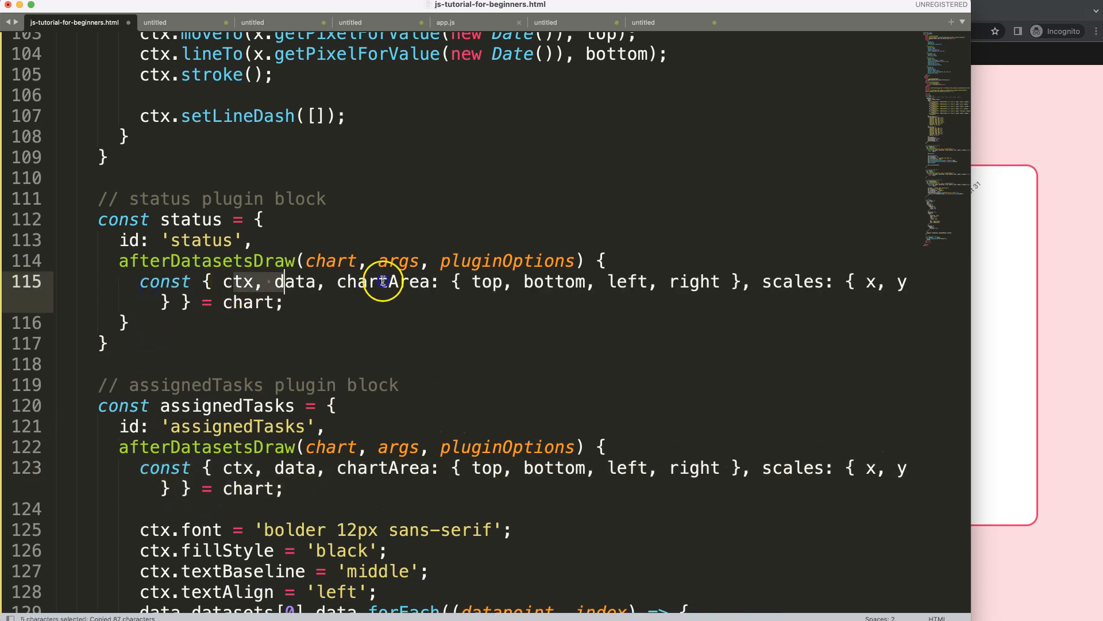
{"action": "double_click", "coordinate": [239, 281]}
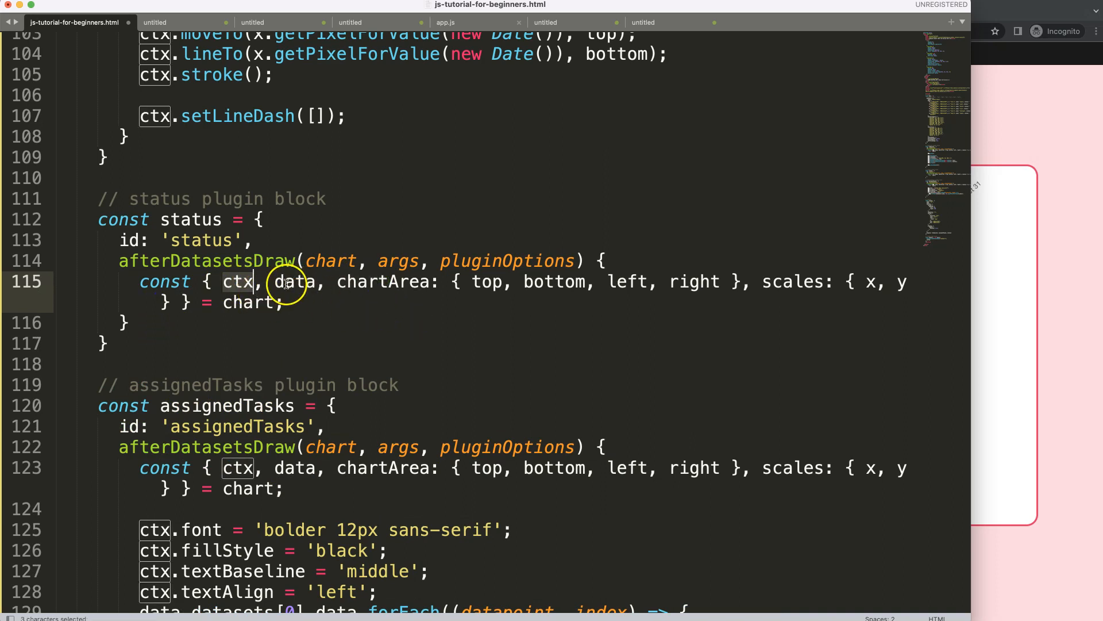
{"action": "left_click_drag", "start_coordinate": [278, 282], "coordinate": [752, 282]}
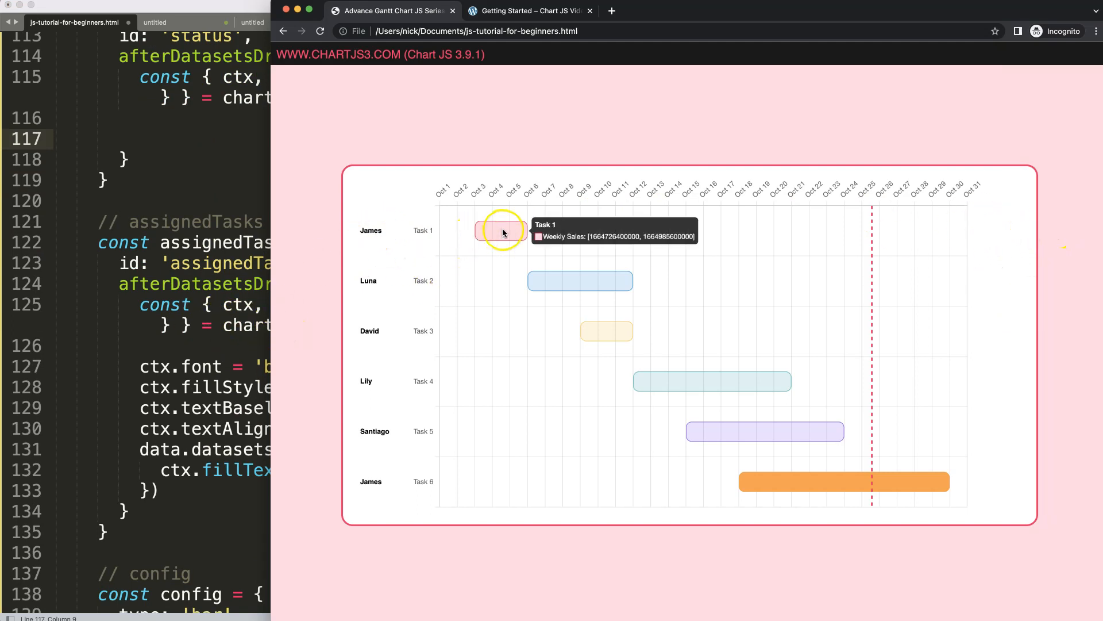
{"action": "mouse_move", "coordinate": [995, 224]}
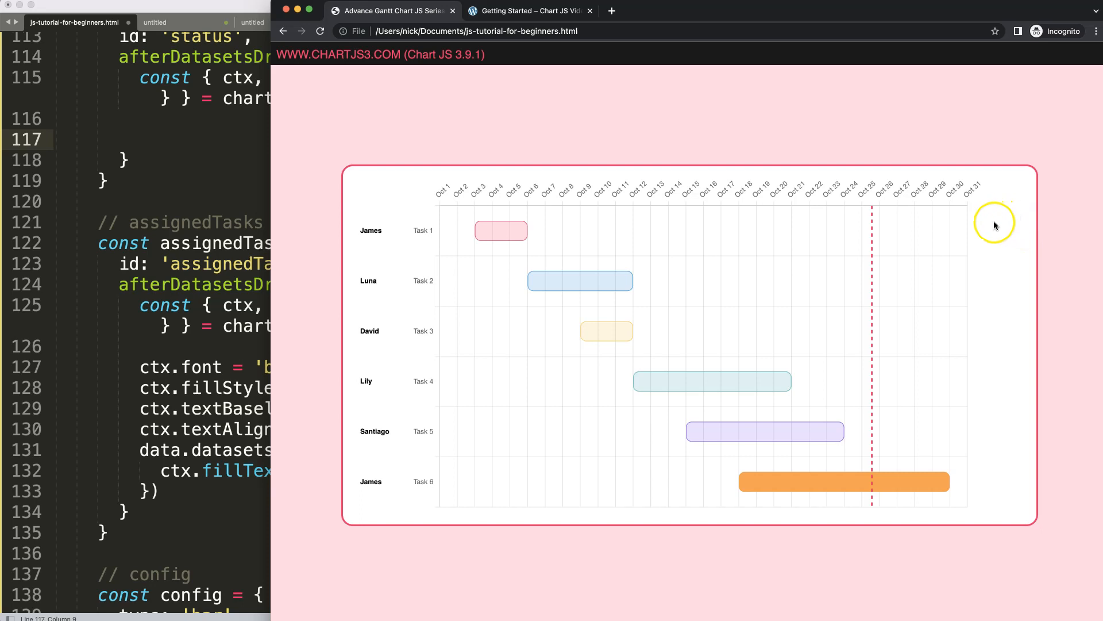
{"action": "mouse_move", "coordinate": [1005, 235]}
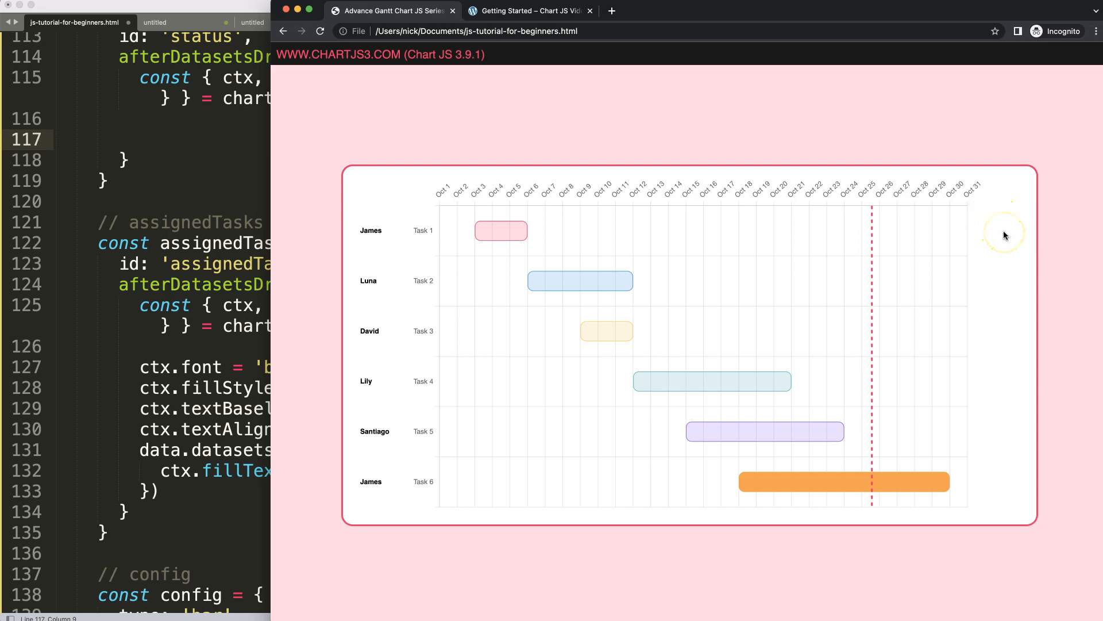
{"action": "mouse_move", "coordinate": [1004, 280]}
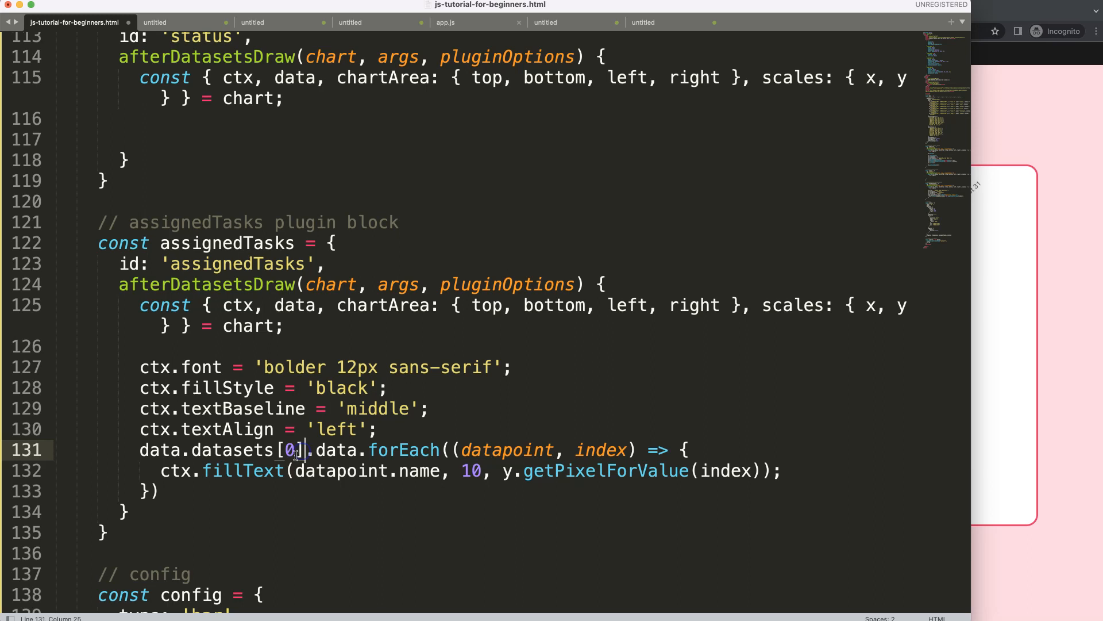
Copy the assignedTasks font, fillStyle, alignment and fillText loop lines
{"action": "left_click", "coordinate": [228, 449]}
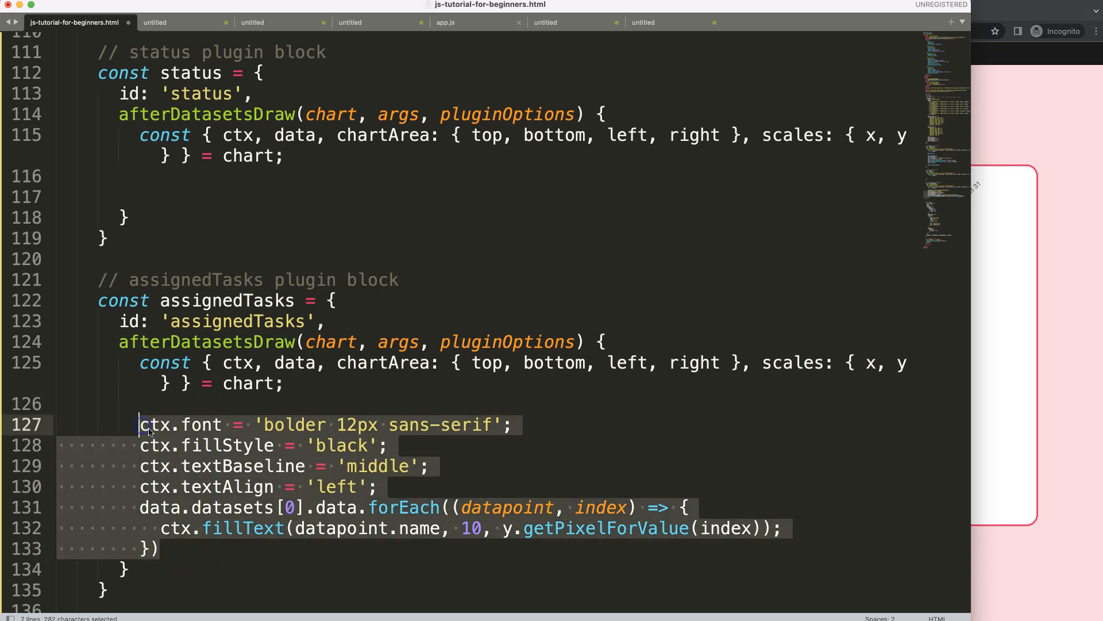
{"action": "key", "text": "cmd+c"}
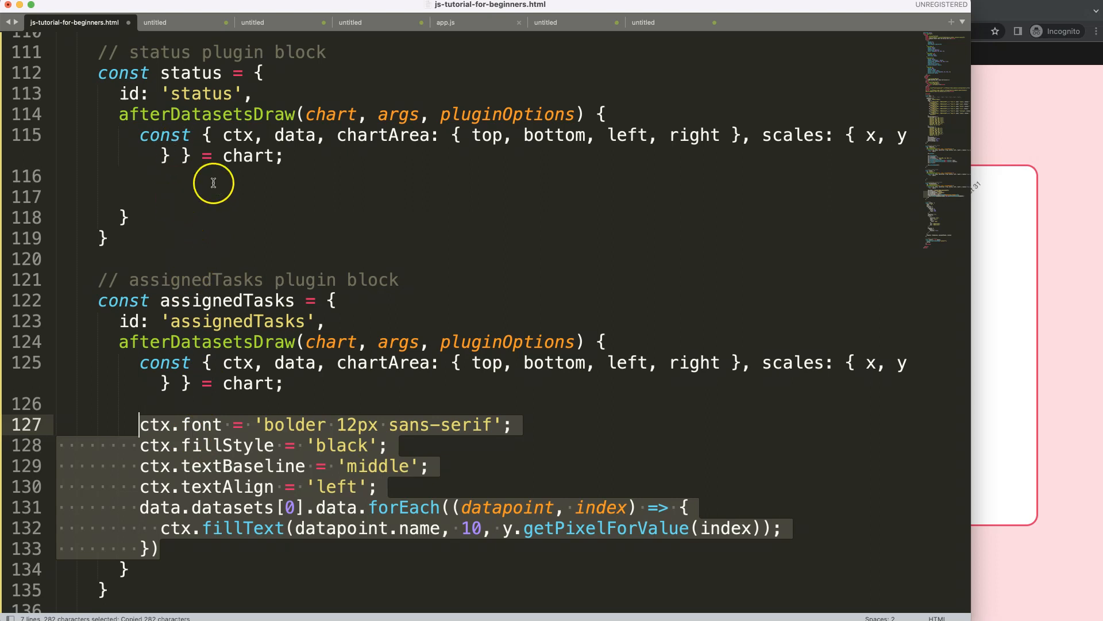
{"action": "mouse_move", "coordinate": [253, 449]}
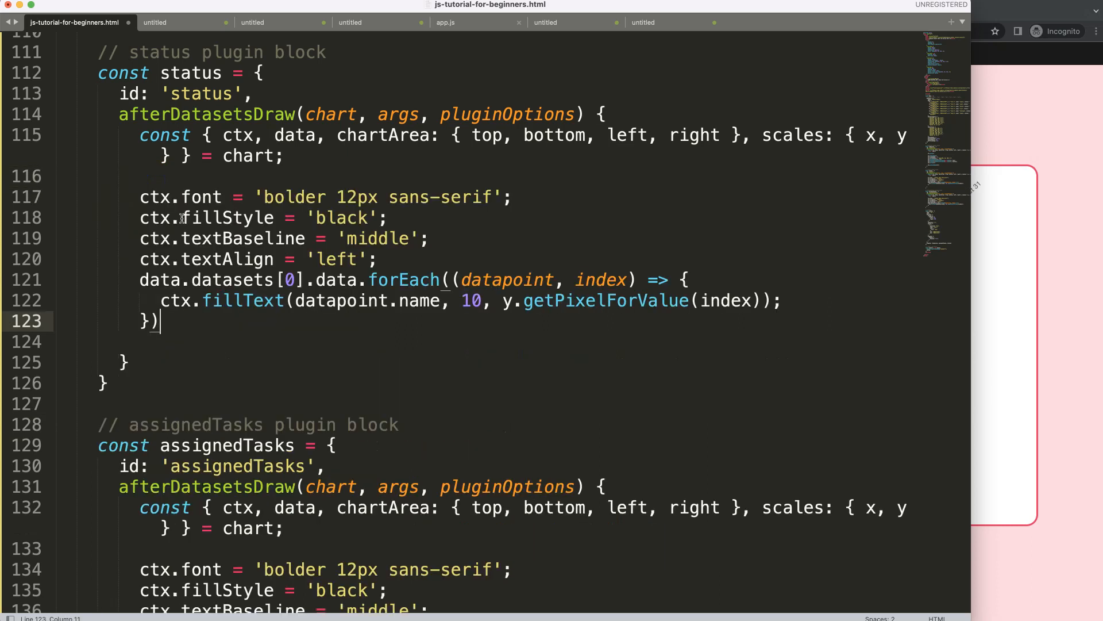
{"action": "mouse_move", "coordinate": [377, 308]}
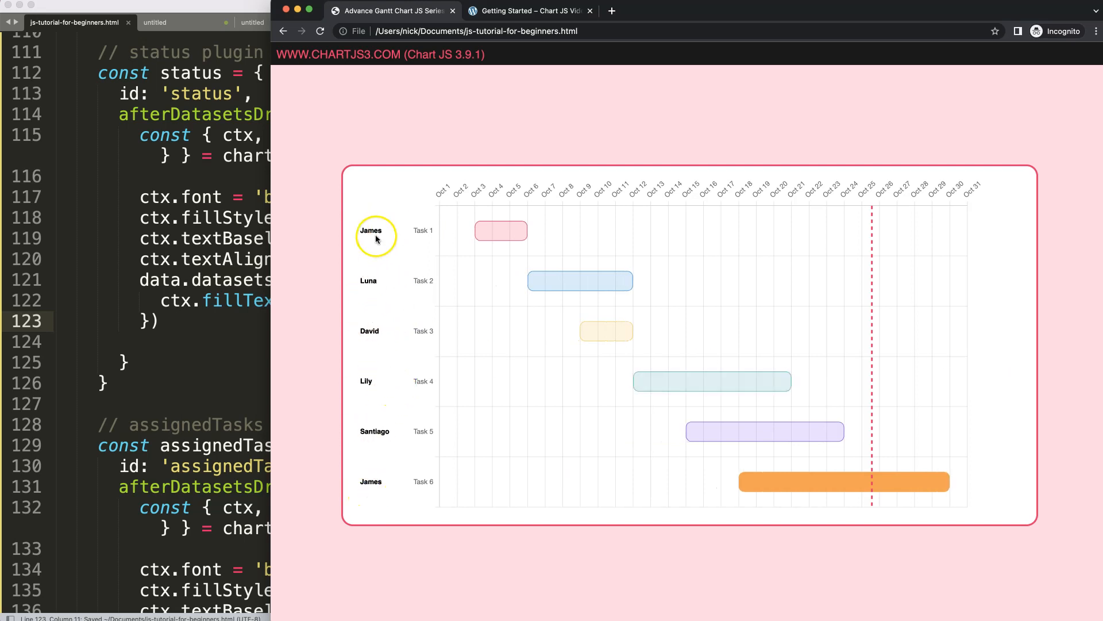
{"action": "mouse_move", "coordinate": [149, 232]}
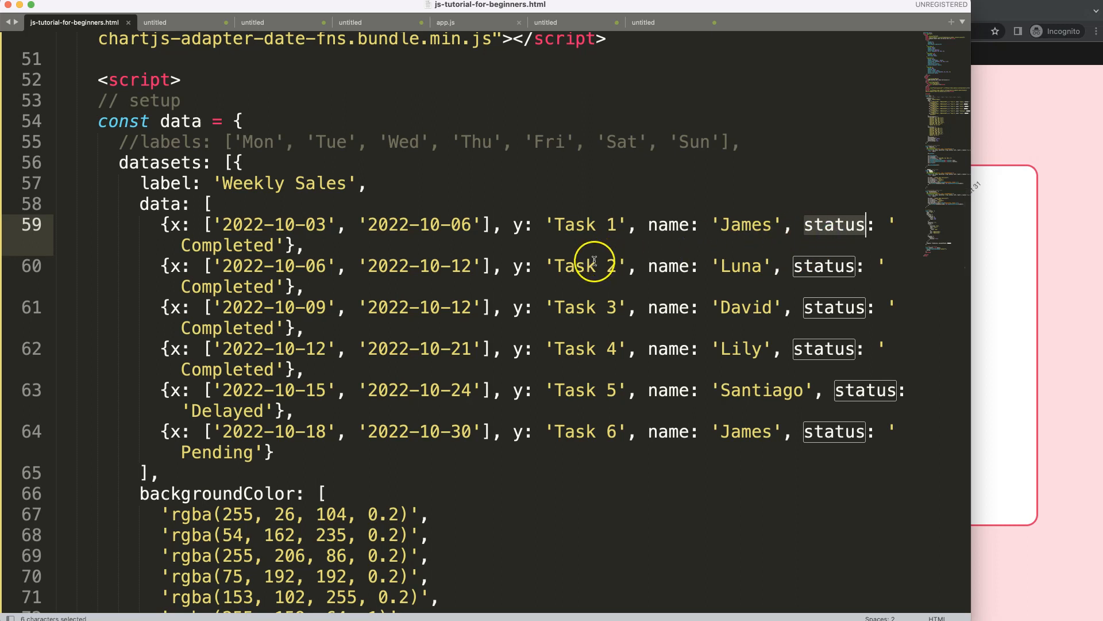
Draw datapoint.status at x = right + 10 with the textAlign line commented out
{"action": "scroll", "scroll_direction": "down", "scroll_amount": 3}
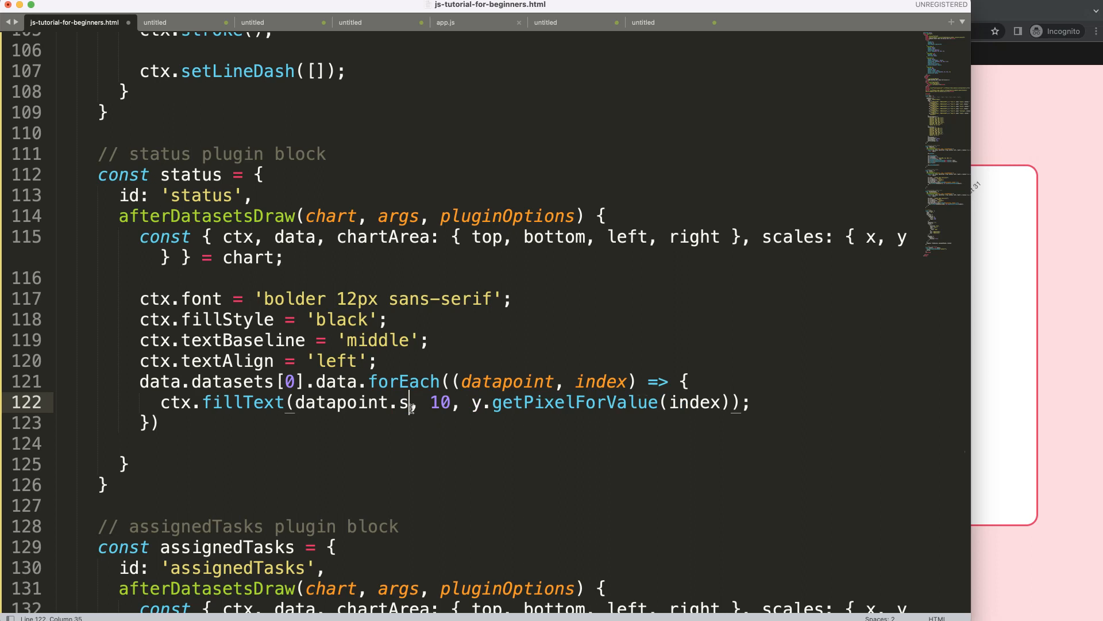
{"action": "type", "text": "tatus"}
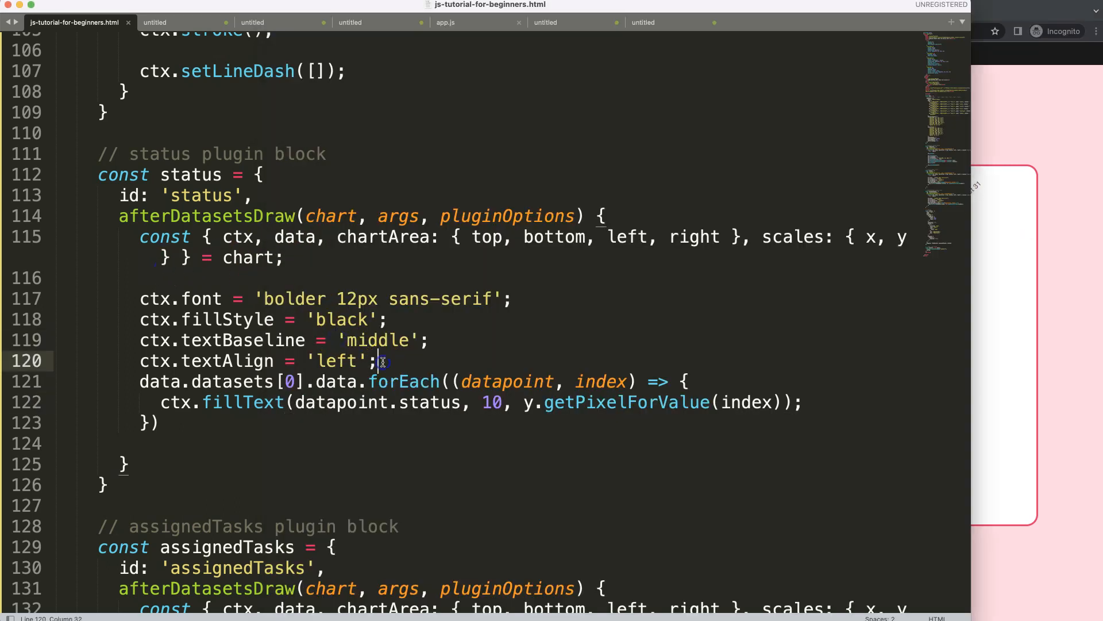
{"action": "left_click_drag", "start_coordinate": [378, 360], "coordinate": [140, 360]}
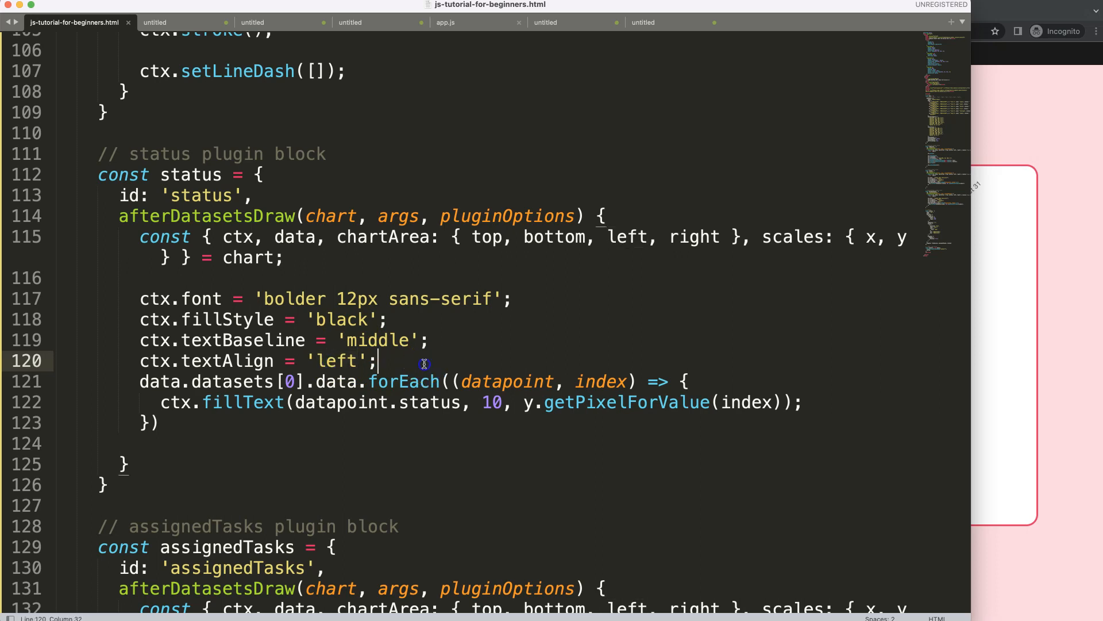
{"action": "type", "text": "//"}
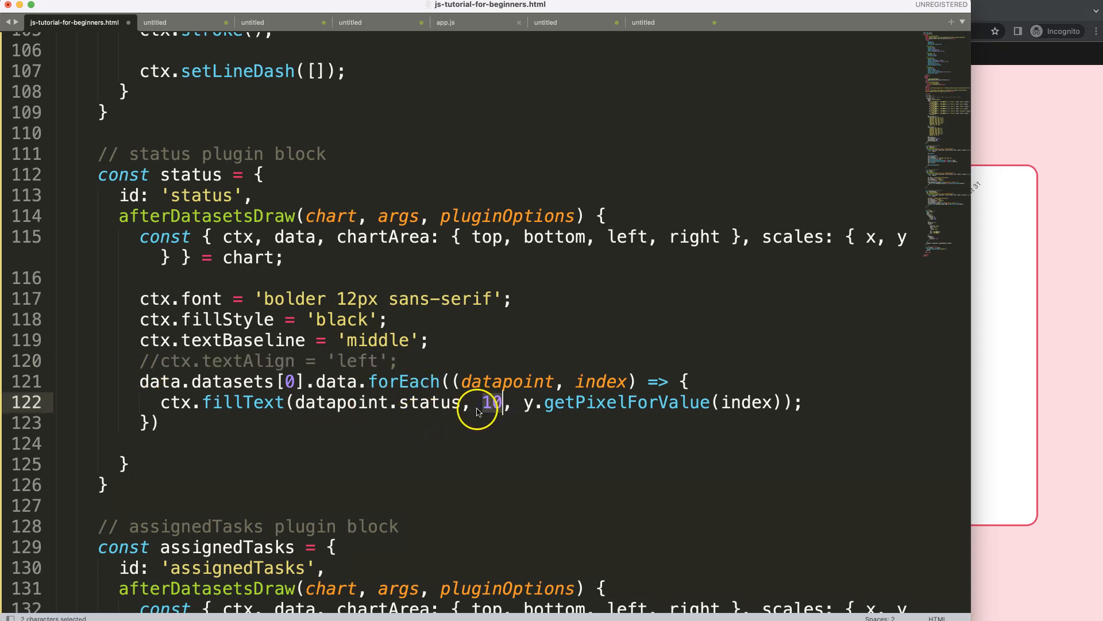
{"action": "type", "text": "x"}
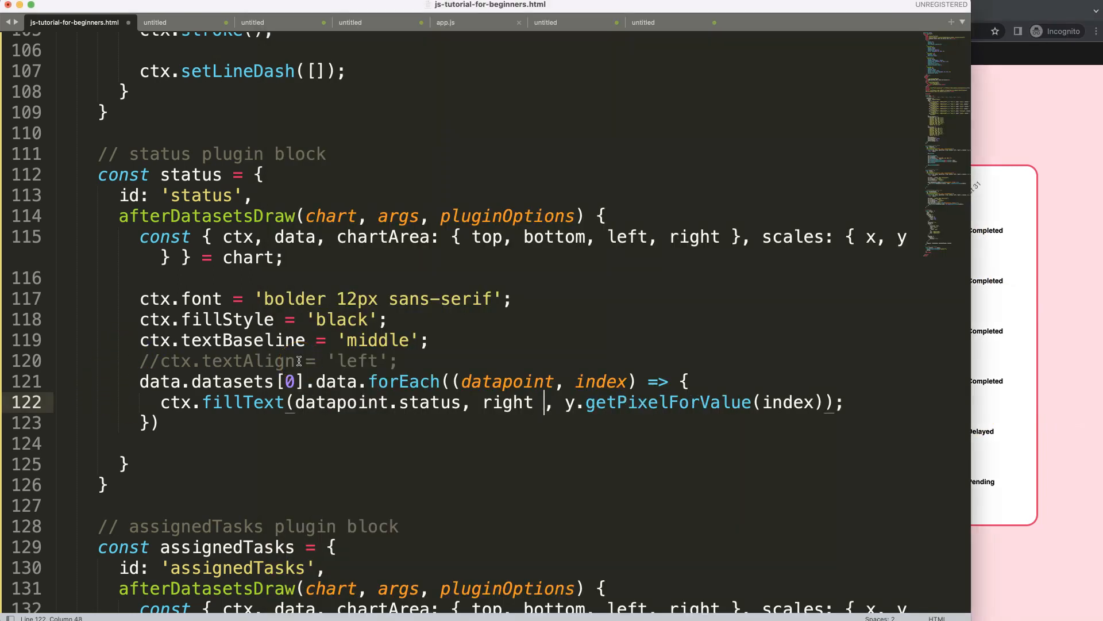
{"action": "type", "text": "+ 10"}
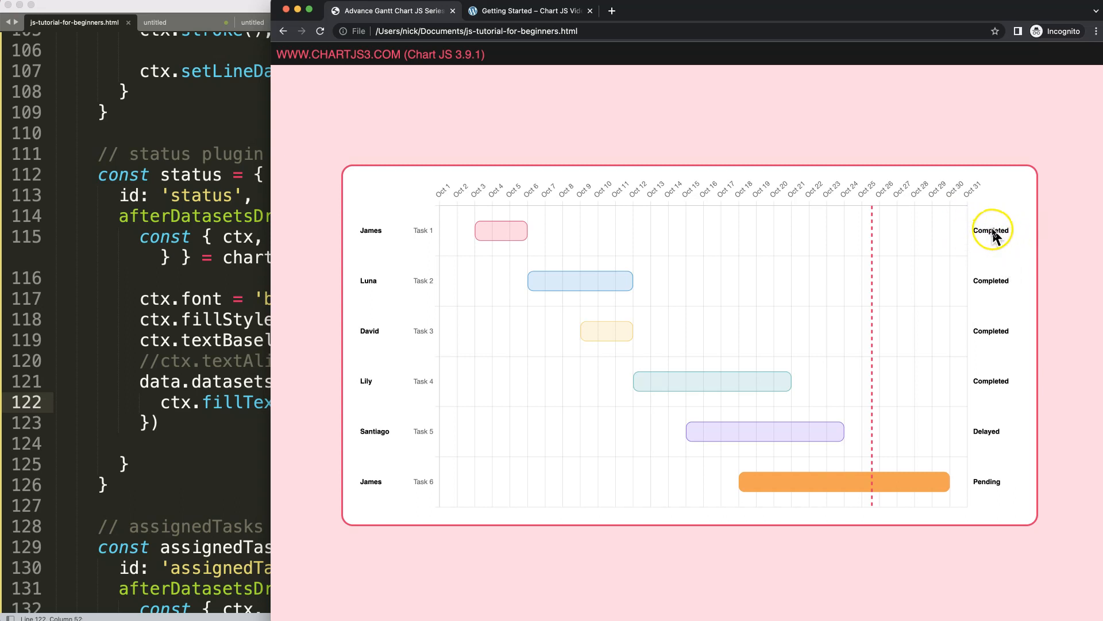
{"action": "mouse_move", "coordinate": [971, 233]}
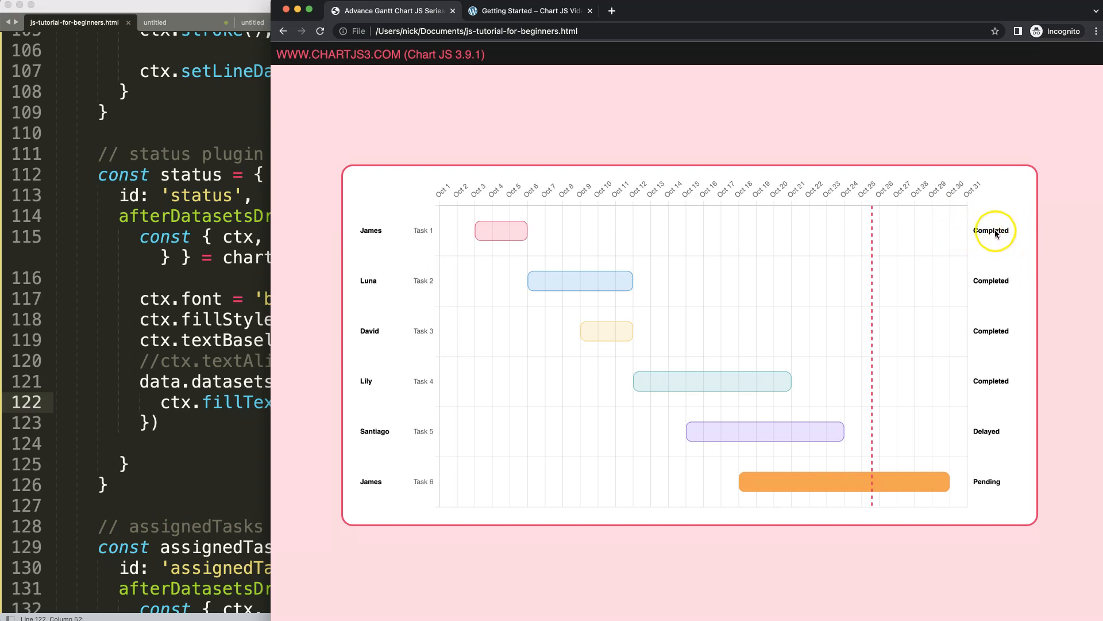
{"action": "mouse_move", "coordinate": [558, 260]}
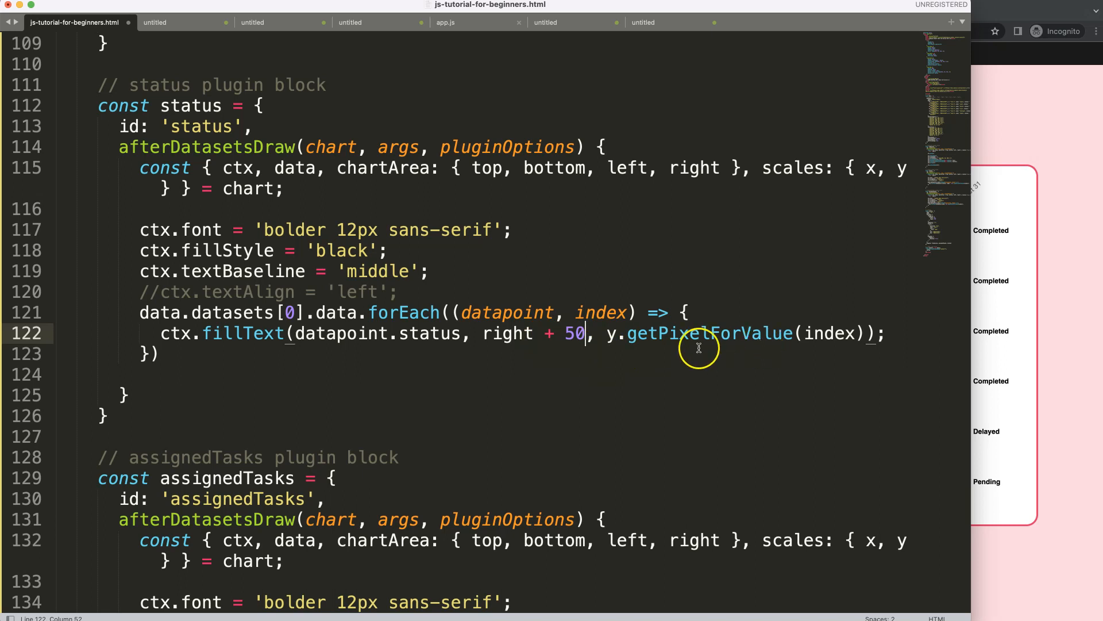
{"action": "mouse_move", "coordinate": [625, 333]}
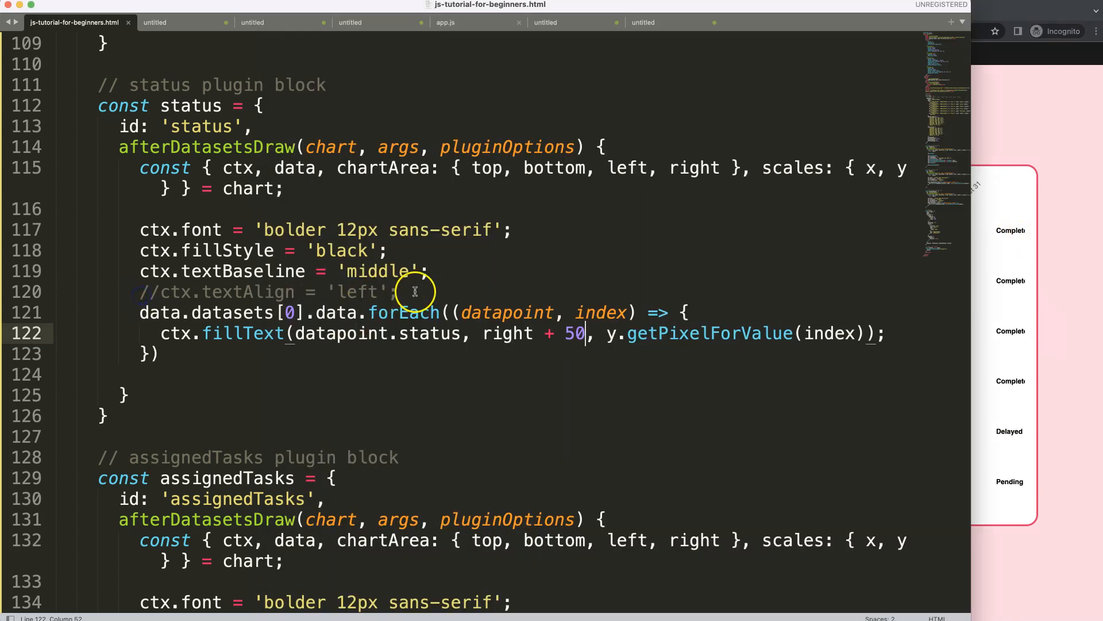
Activate ctx.textAlign in the status plugin with the value 'center'
{"action": "scroll", "scroll_direction": "down", "scroll_amount": 3}
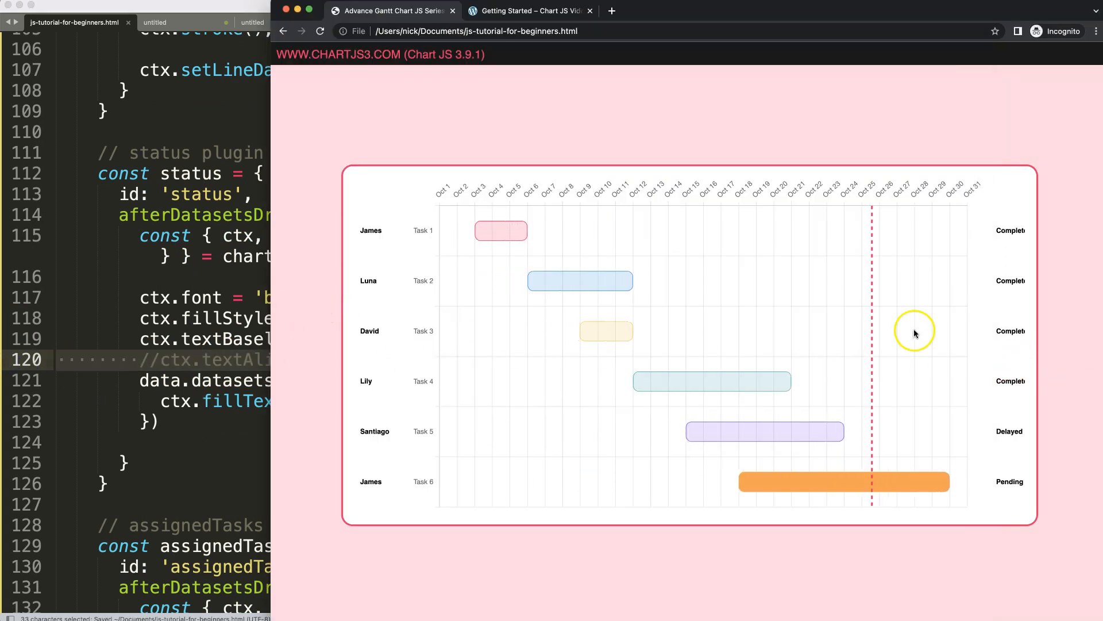
{"action": "mouse_move", "coordinate": [988, 234]}
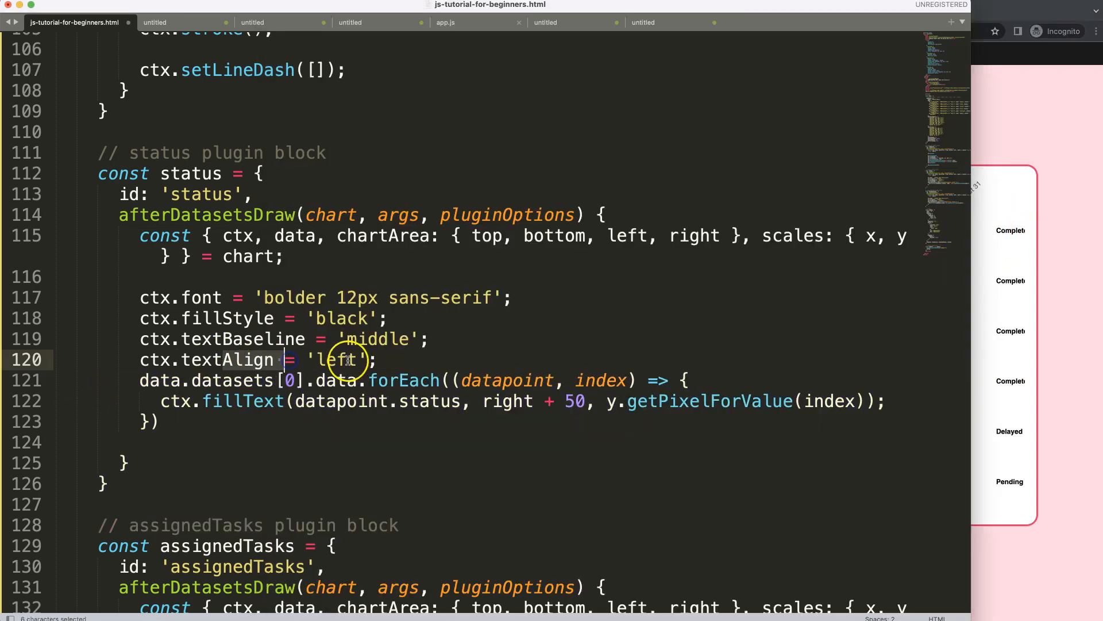
{"action": "type", "text": "center"}
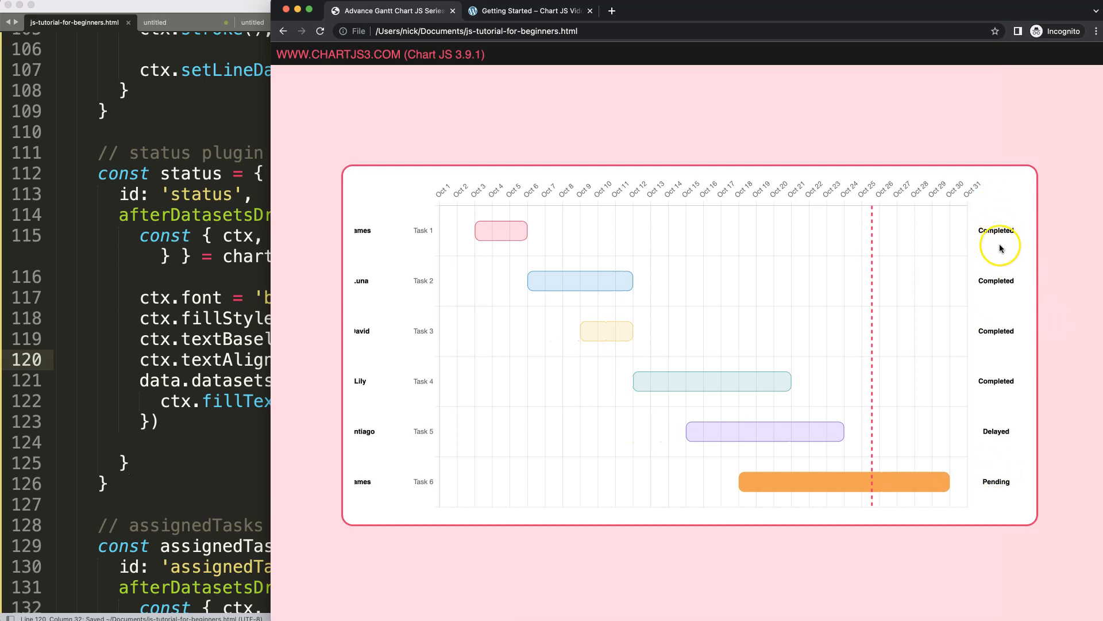
{"action": "mouse_move", "coordinate": [998, 431]}
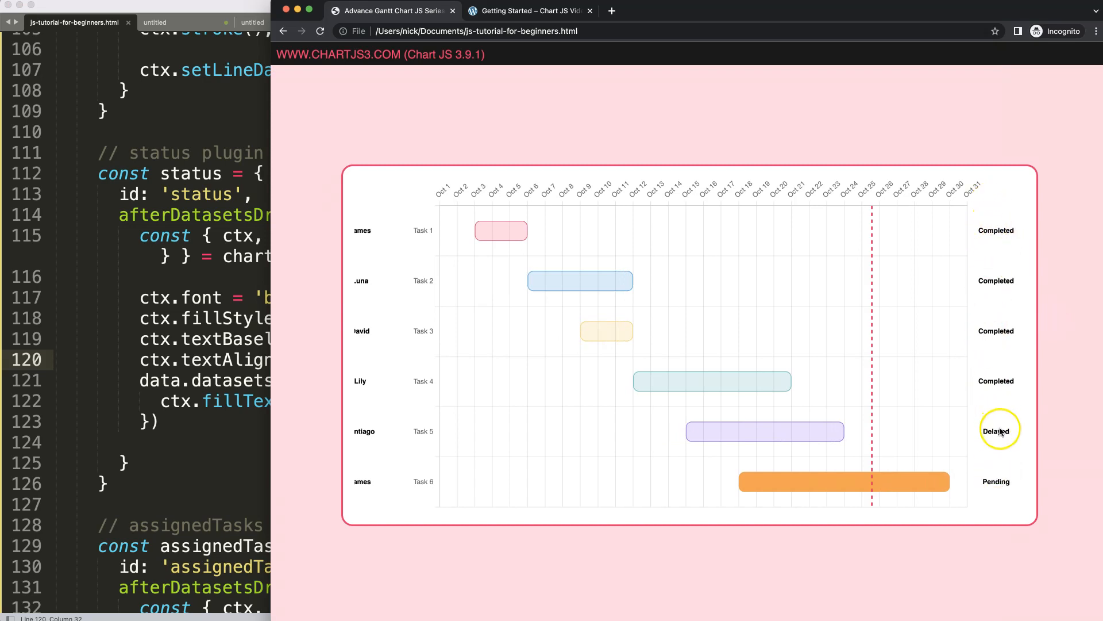
{"action": "mouse_move", "coordinate": [364, 296]}
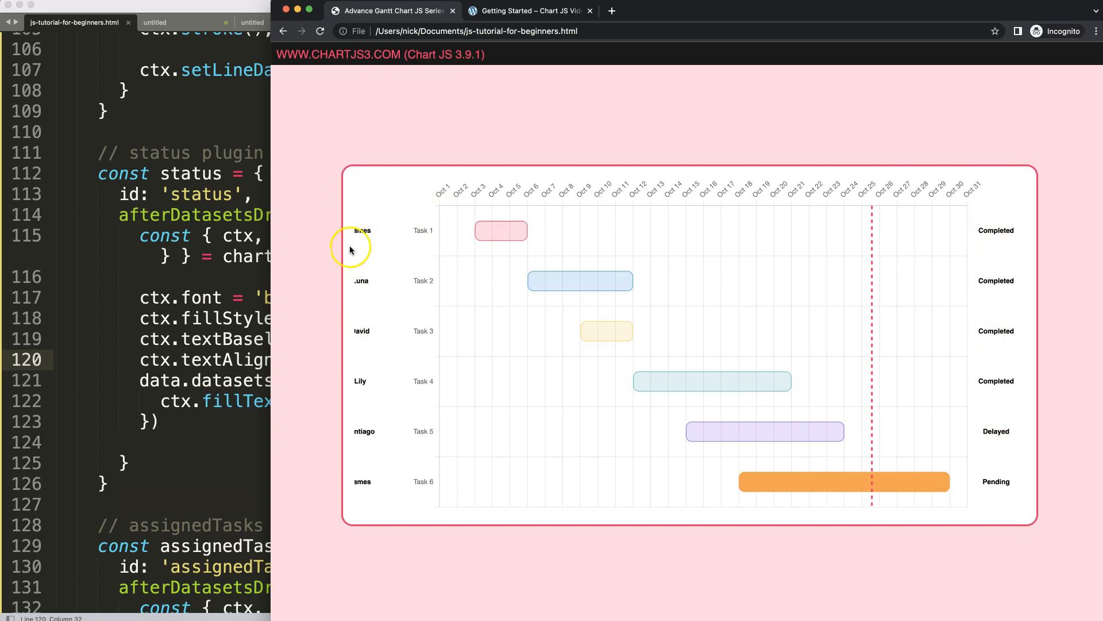
{"action": "mouse_move", "coordinate": [355, 243]}
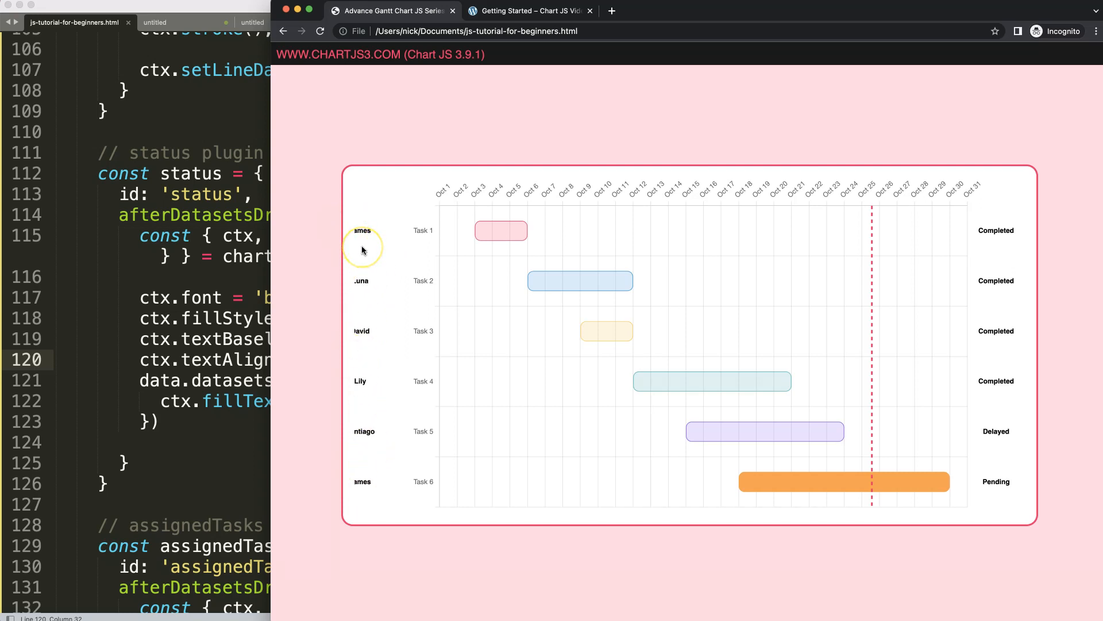
{"action": "mouse_move", "coordinate": [359, 234]}
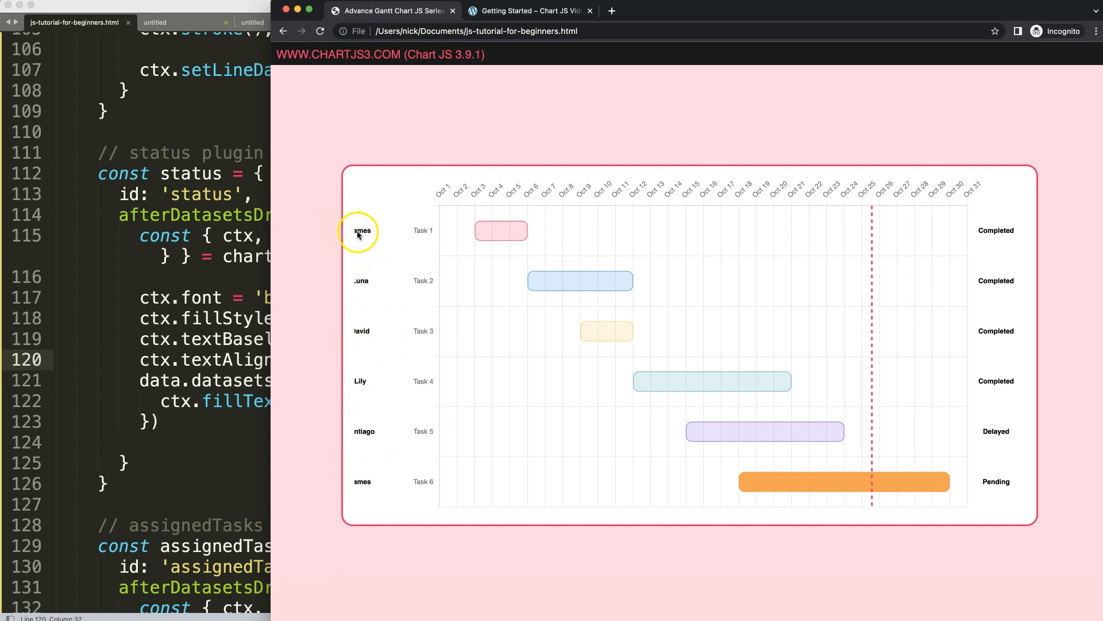
{"action": "mouse_move", "coordinate": [358, 286]}
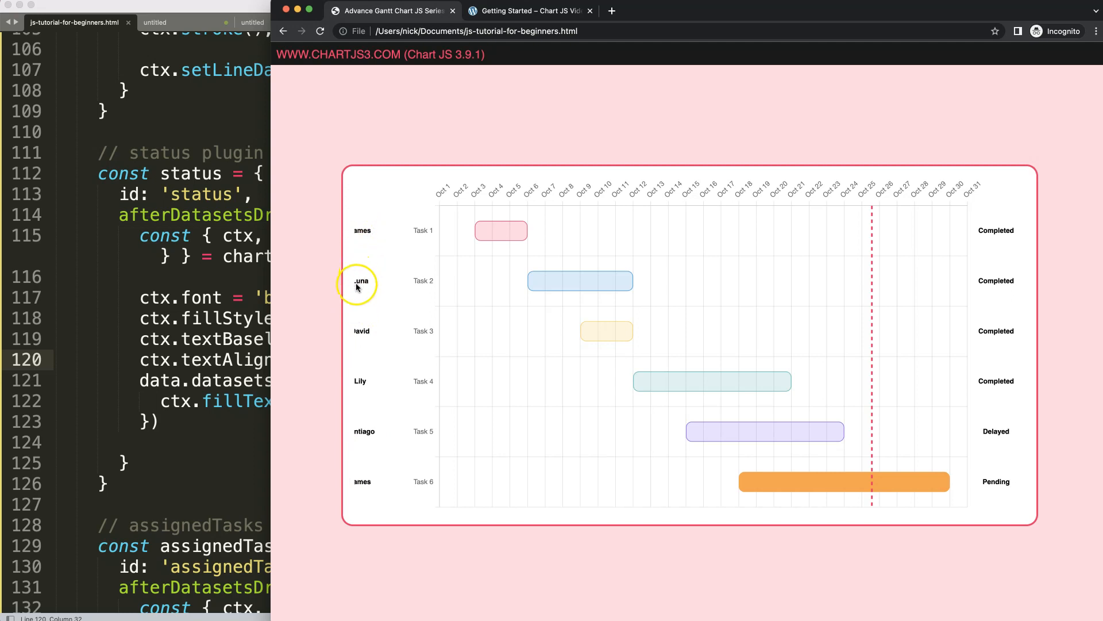
{"action": "mouse_move", "coordinate": [359, 235]}
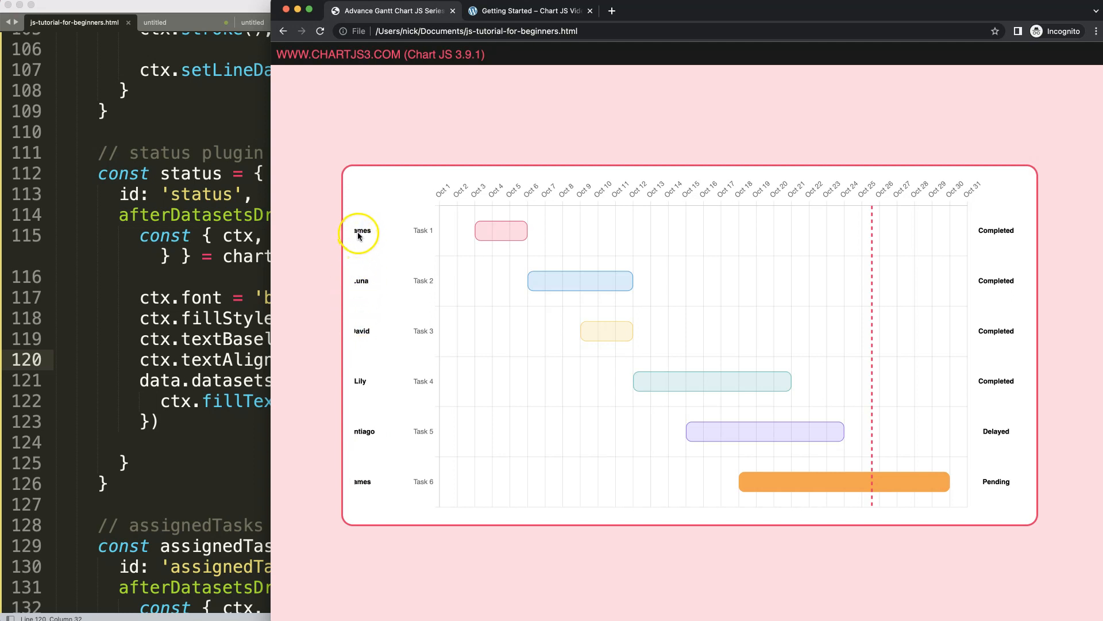
{"action": "mouse_move", "coordinate": [391, 234]}
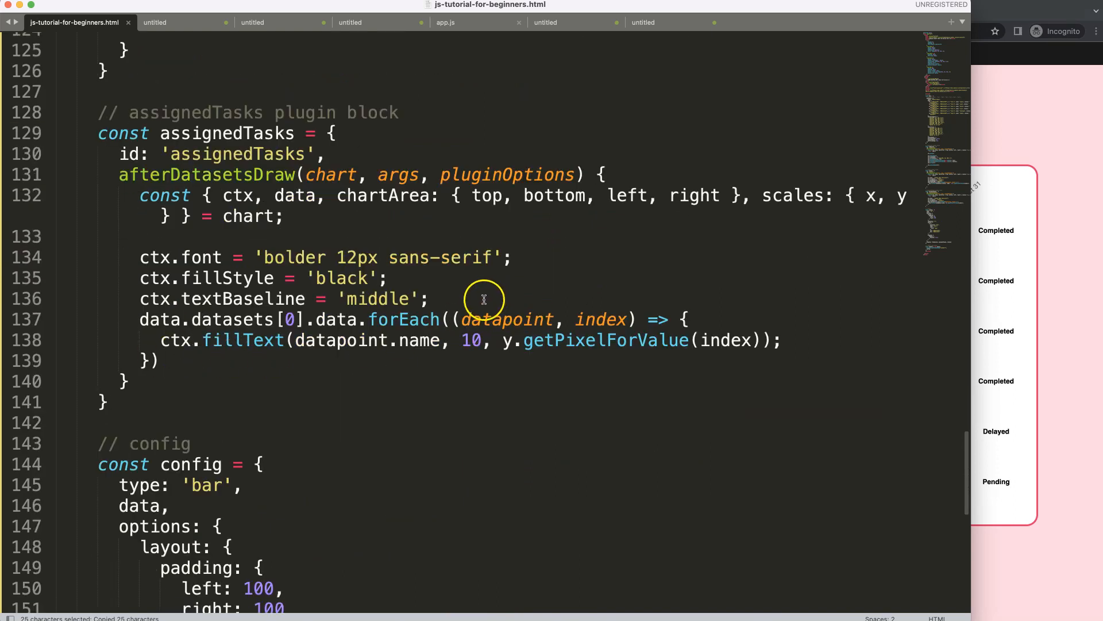
Add ctx.save() before ctx.font and ctx.restore() after the forEach loop in the status plugin
{"action": "type", "text": "ctx.textAlign = 'center';"}
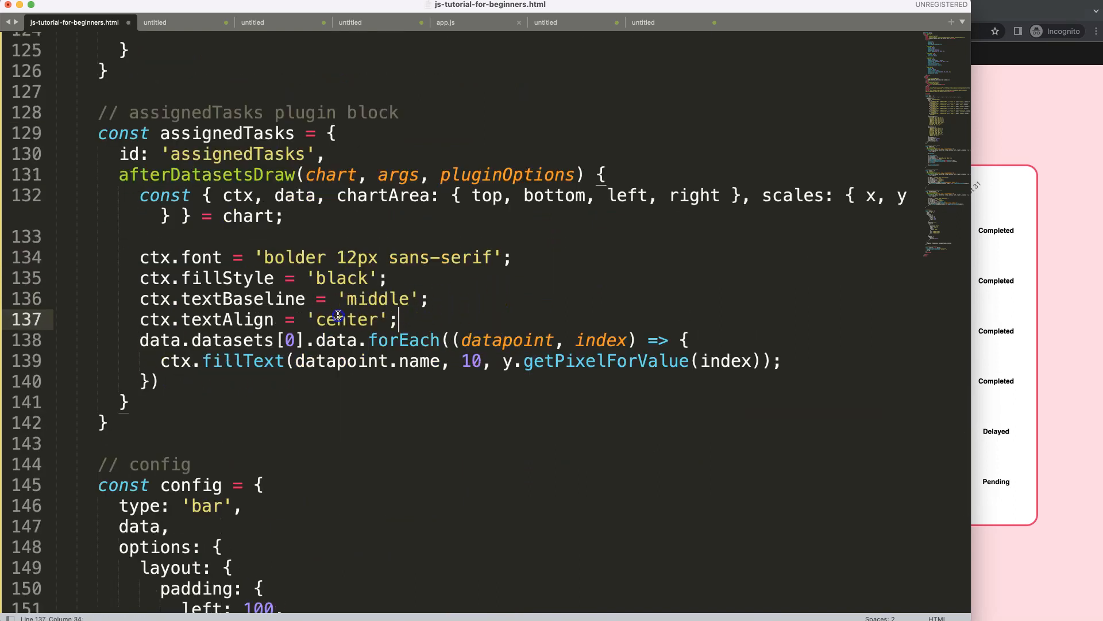
{"action": "type", "text": "left"}
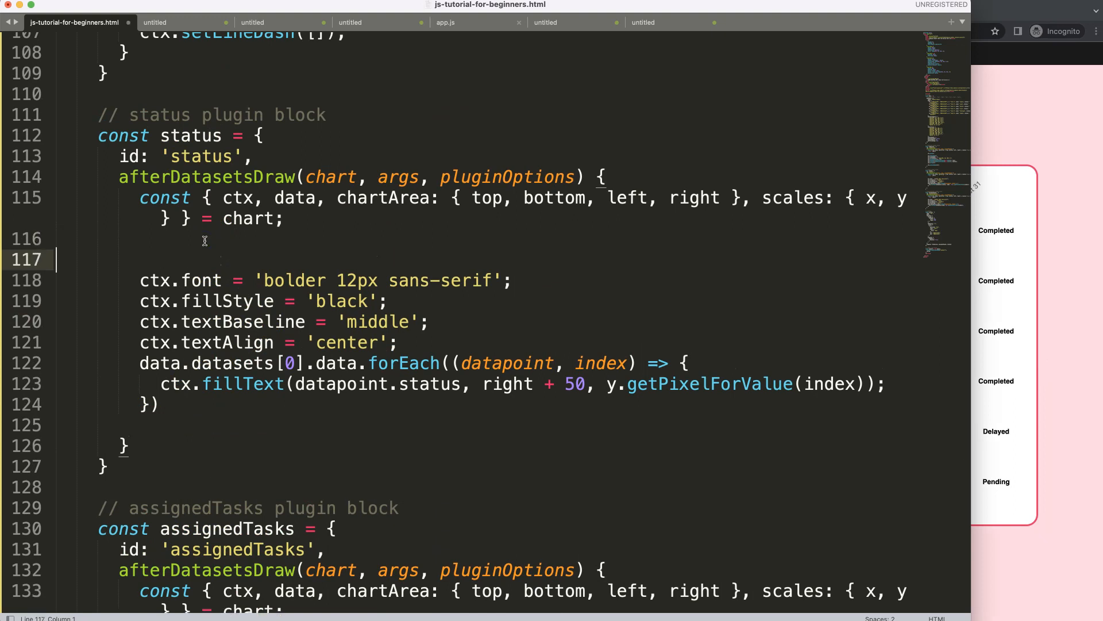
{"action": "type", "text": "ctx.save();"}
{"action": "left_click", "coordinate": [482, 425]}
{"action": "type", "text": "ctx.restore();"}
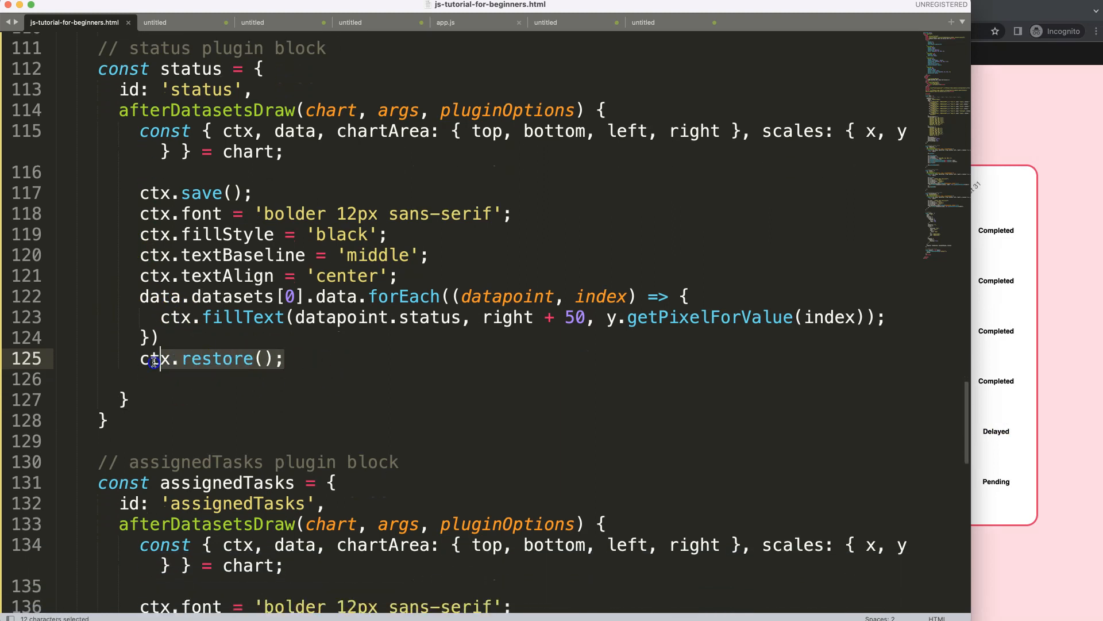
{"action": "scroll", "scroll_direction": "down", "scroll_amount": 3}
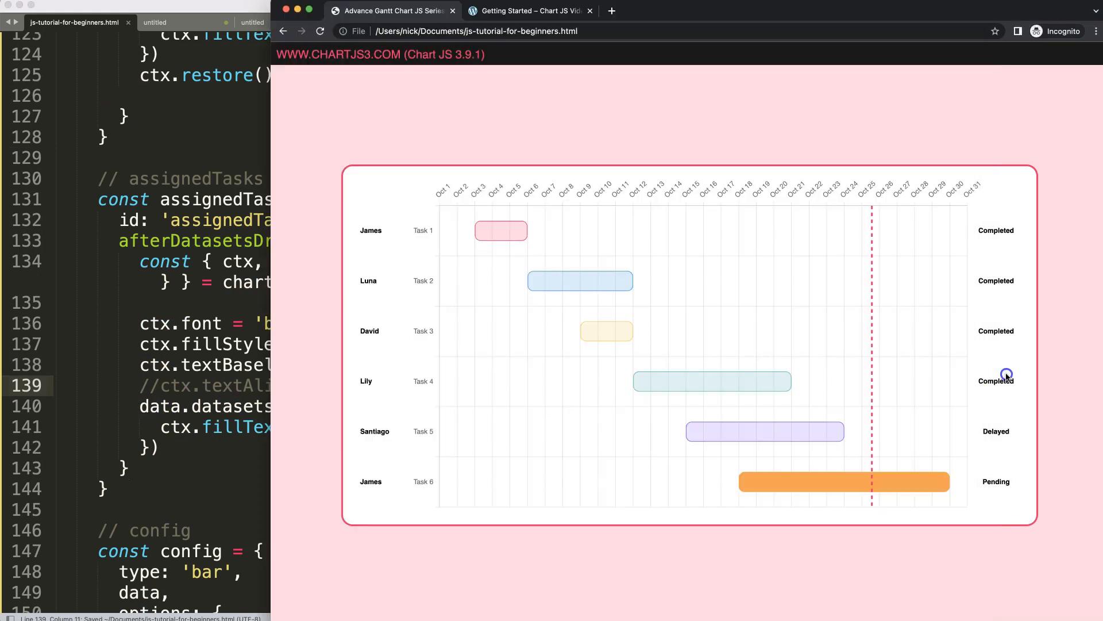
{"action": "mouse_move", "coordinate": [365, 249]}
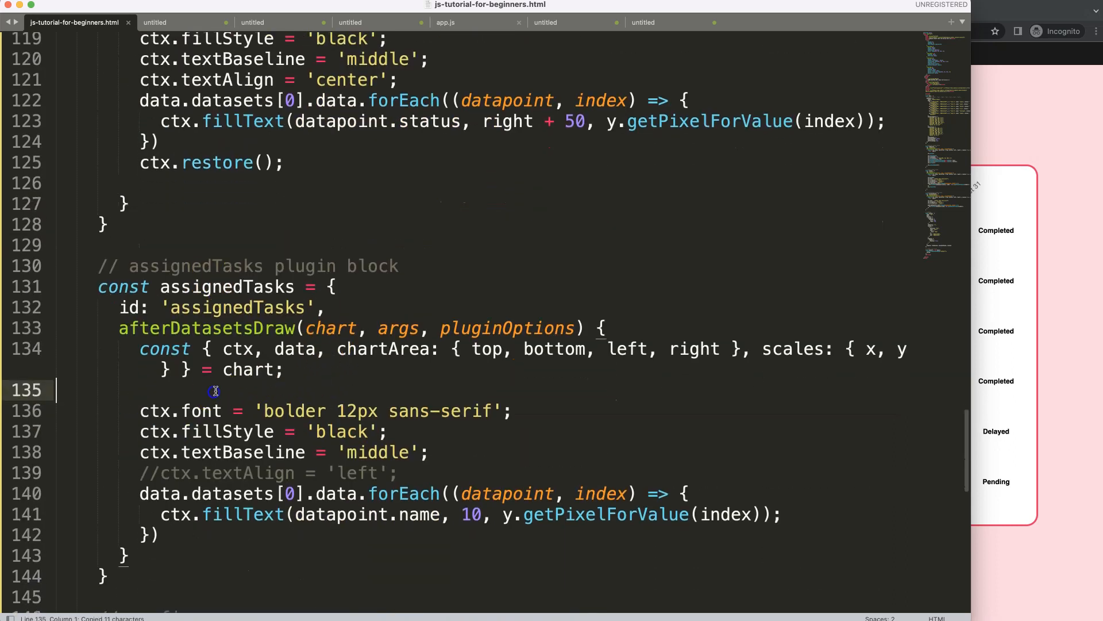
Insert ctx.save(); before ctx.font in the assignedTasks plugin block
{"action": "type", "text": "ctx.save();"}
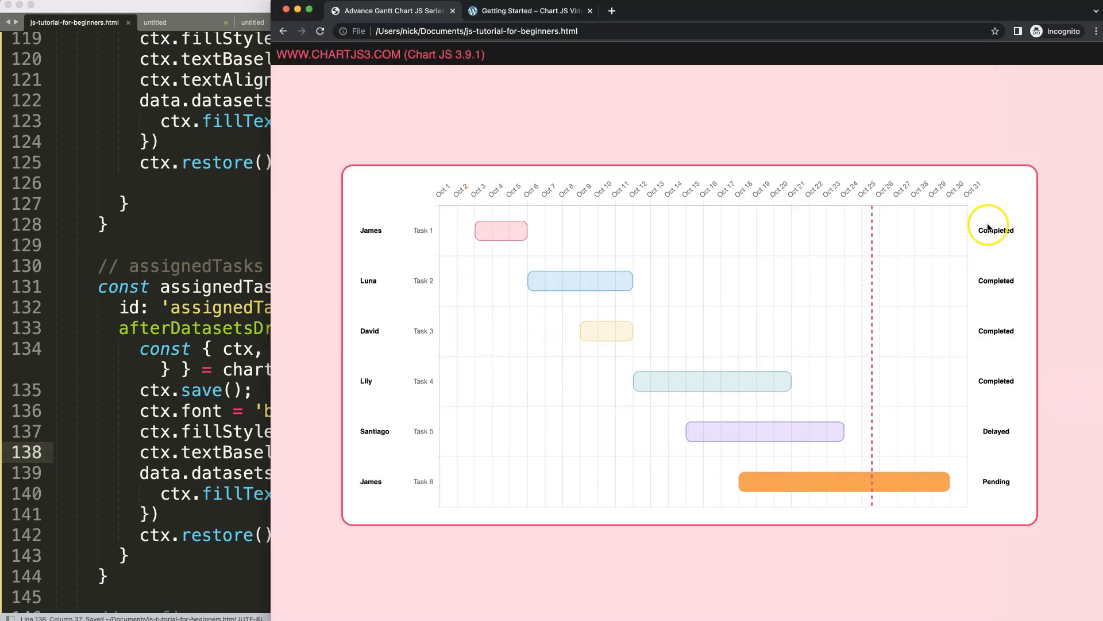
{"action": "mouse_move", "coordinate": [1008, 398]}
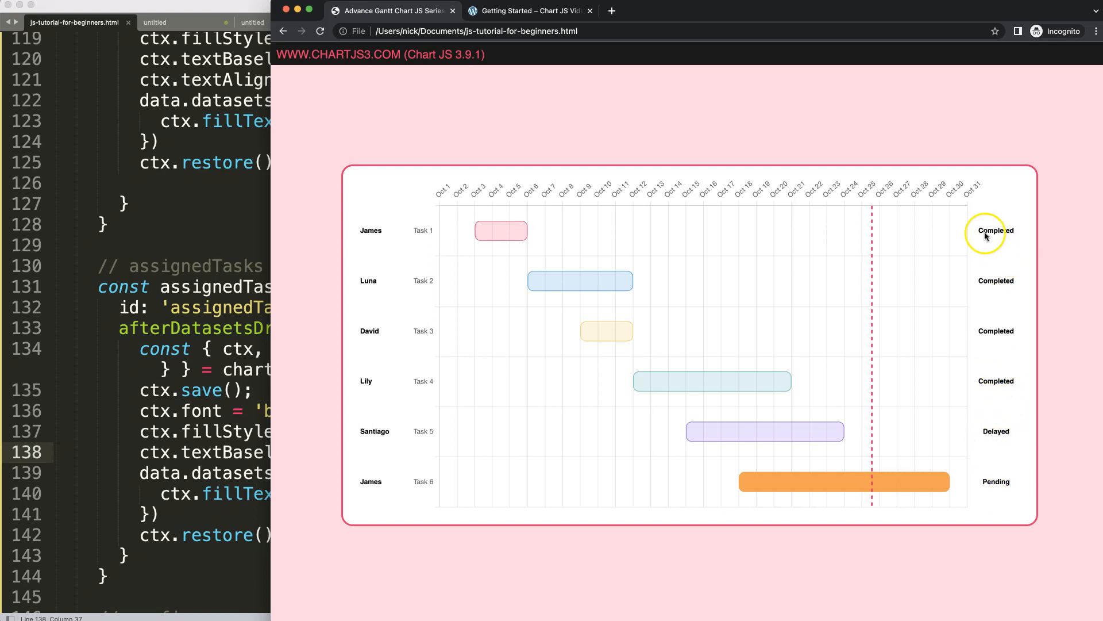
{"action": "mouse_move", "coordinate": [501, 231]}
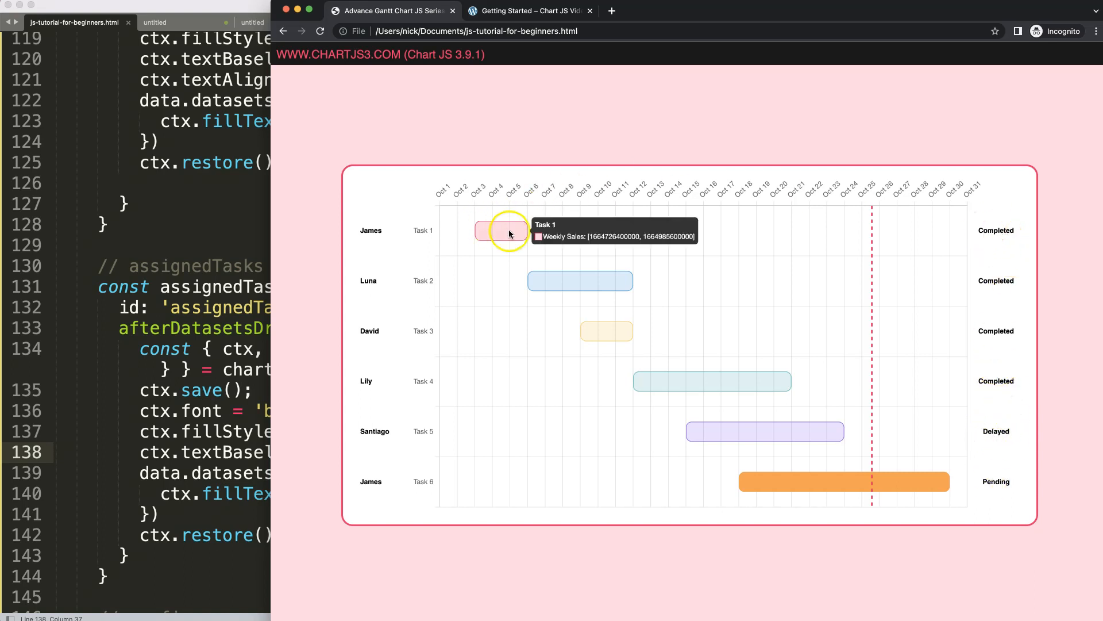
{"action": "mouse_move", "coordinate": [979, 231]}
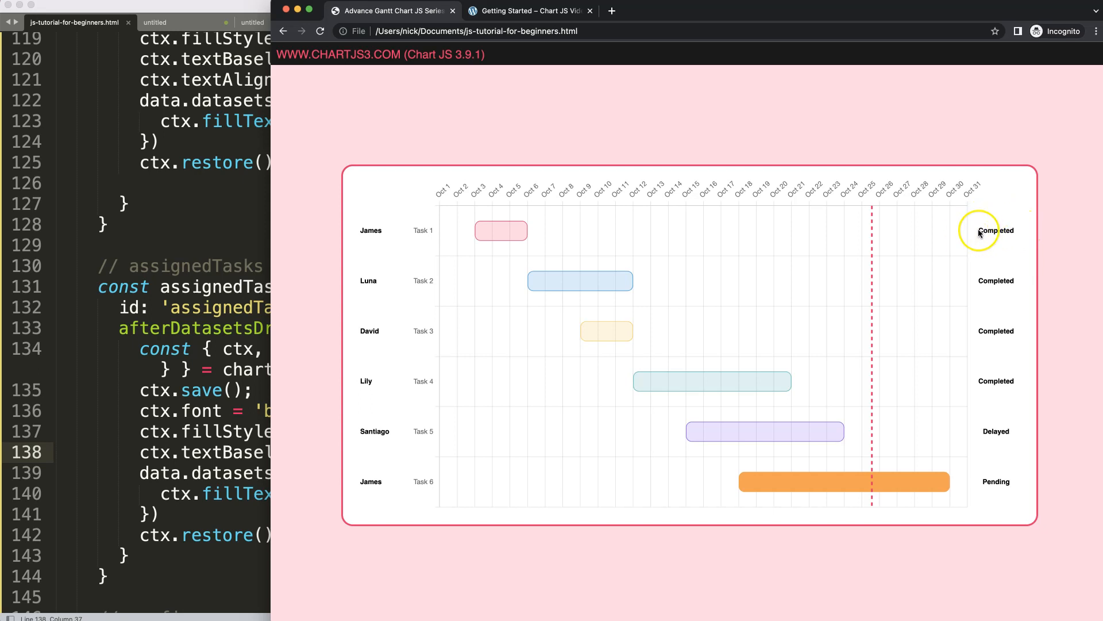
{"action": "mouse_move", "coordinate": [1017, 231]}
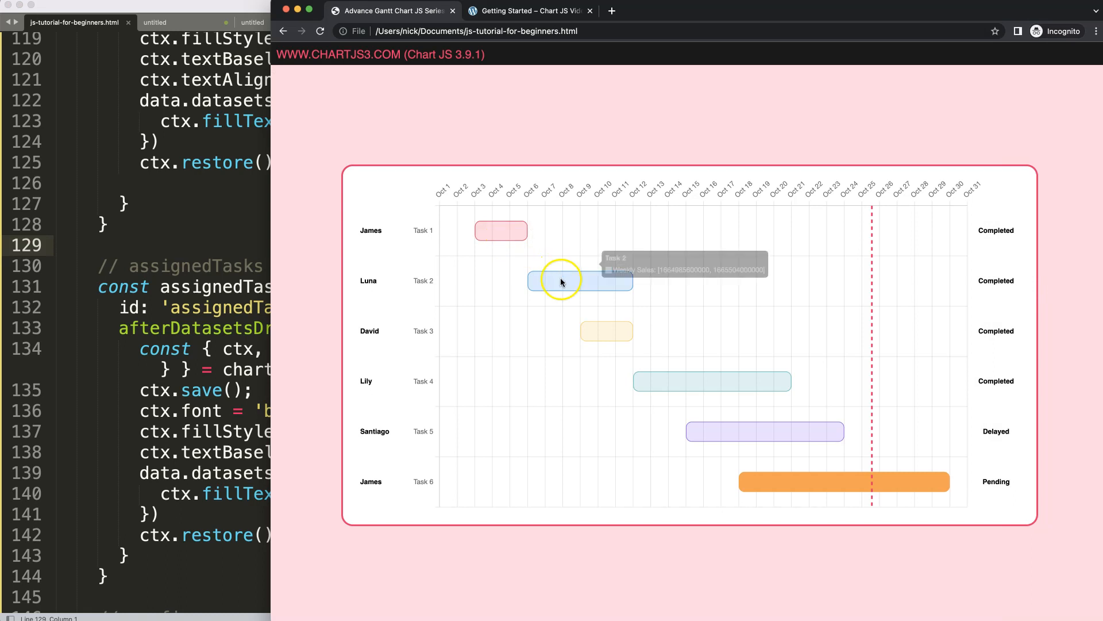
{"action": "mouse_move", "coordinate": [491, 228]}
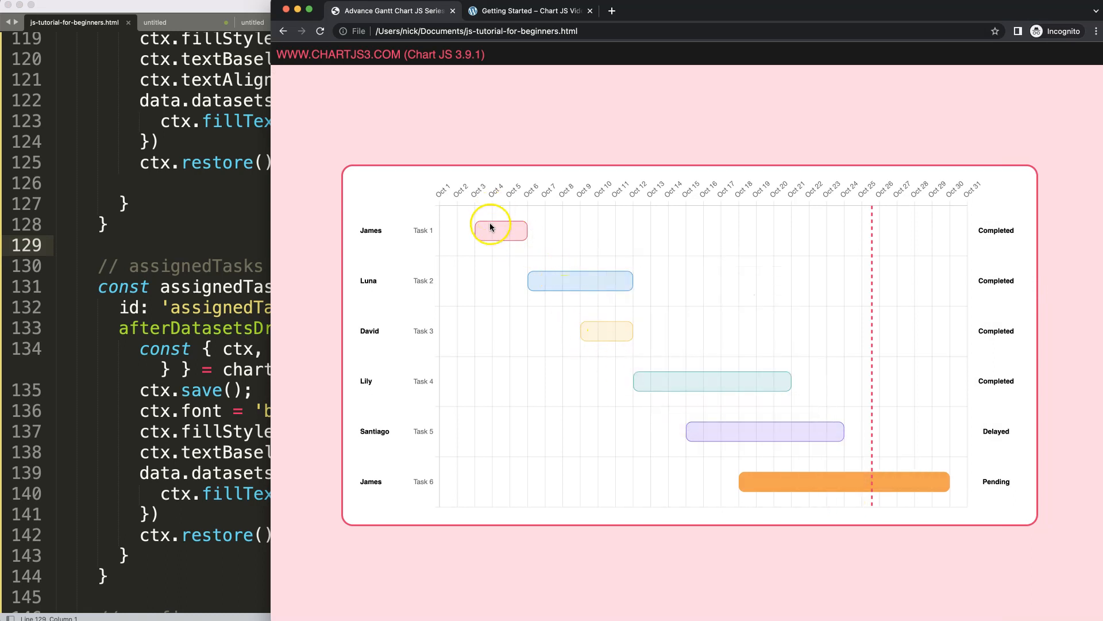
{"action": "mouse_move", "coordinate": [1015, 227]}
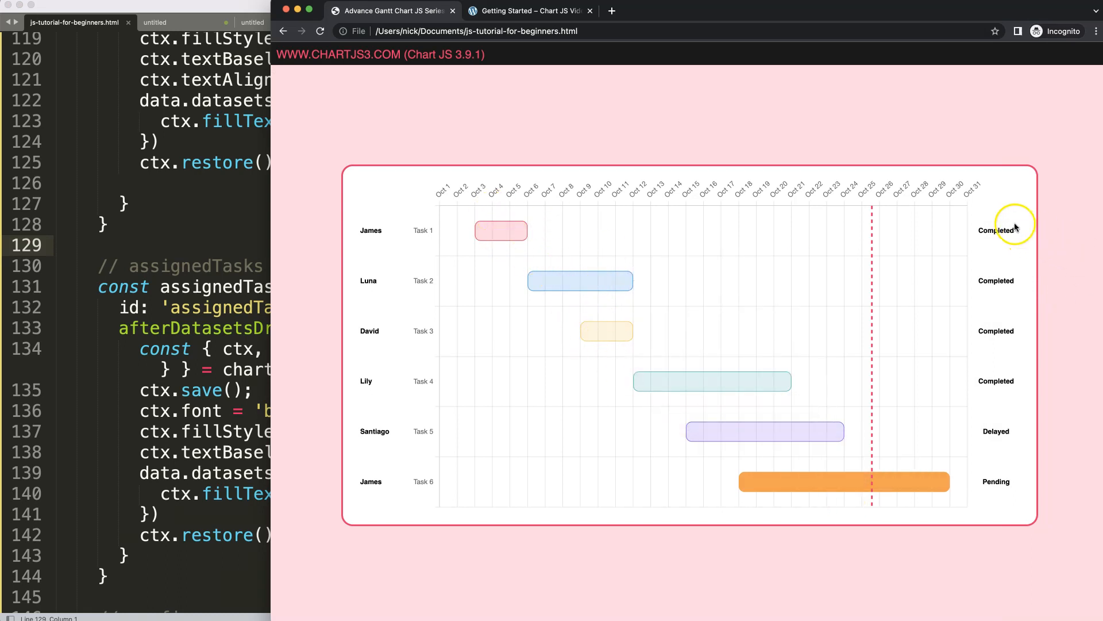
{"action": "mouse_move", "coordinate": [766, 431]}
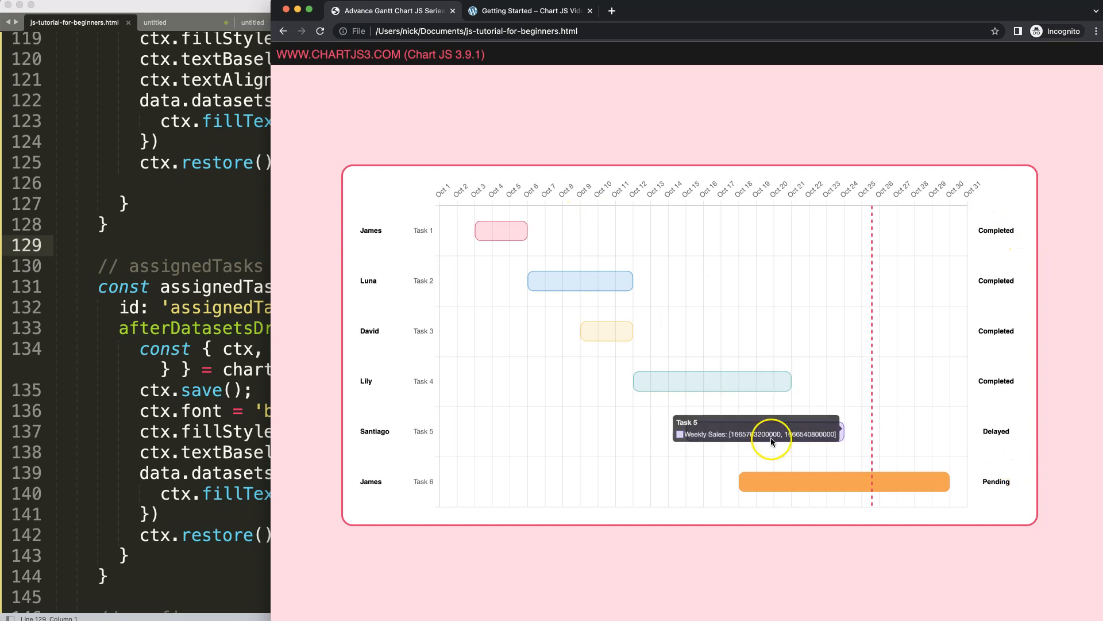
{"action": "mouse_move", "coordinate": [742, 480]}
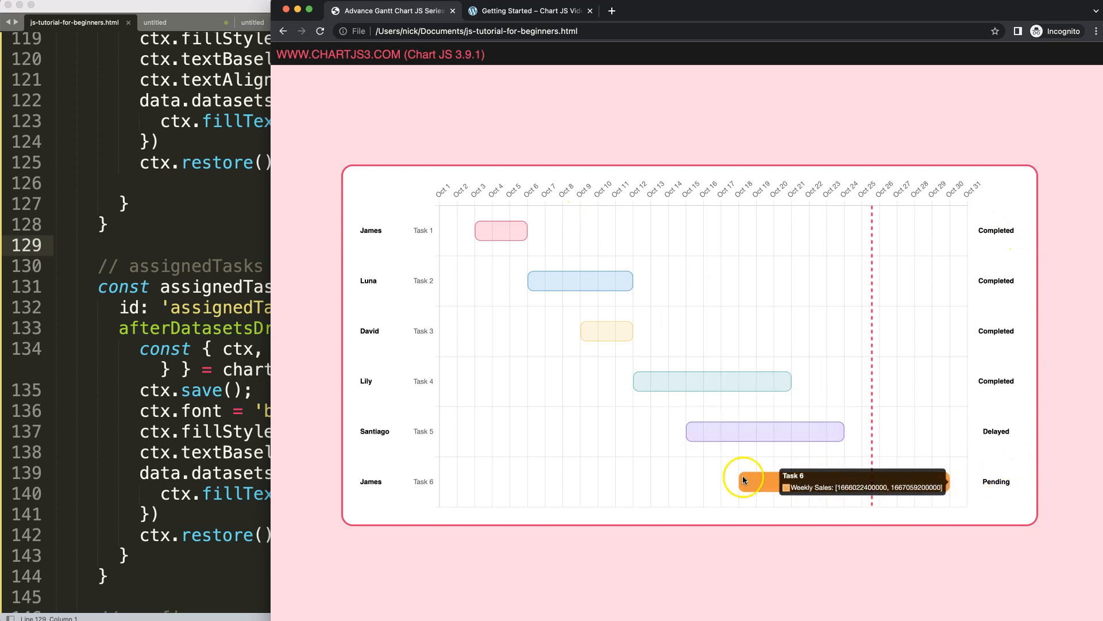